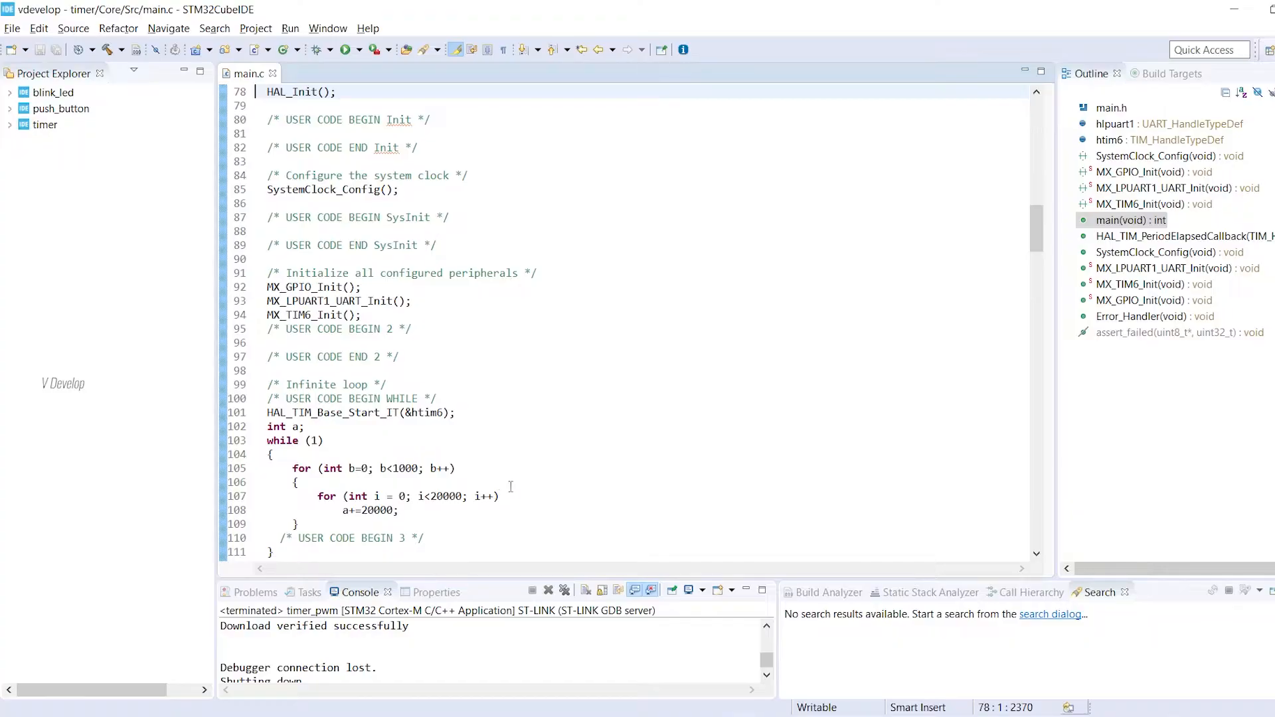
mouse_move(125, 215)
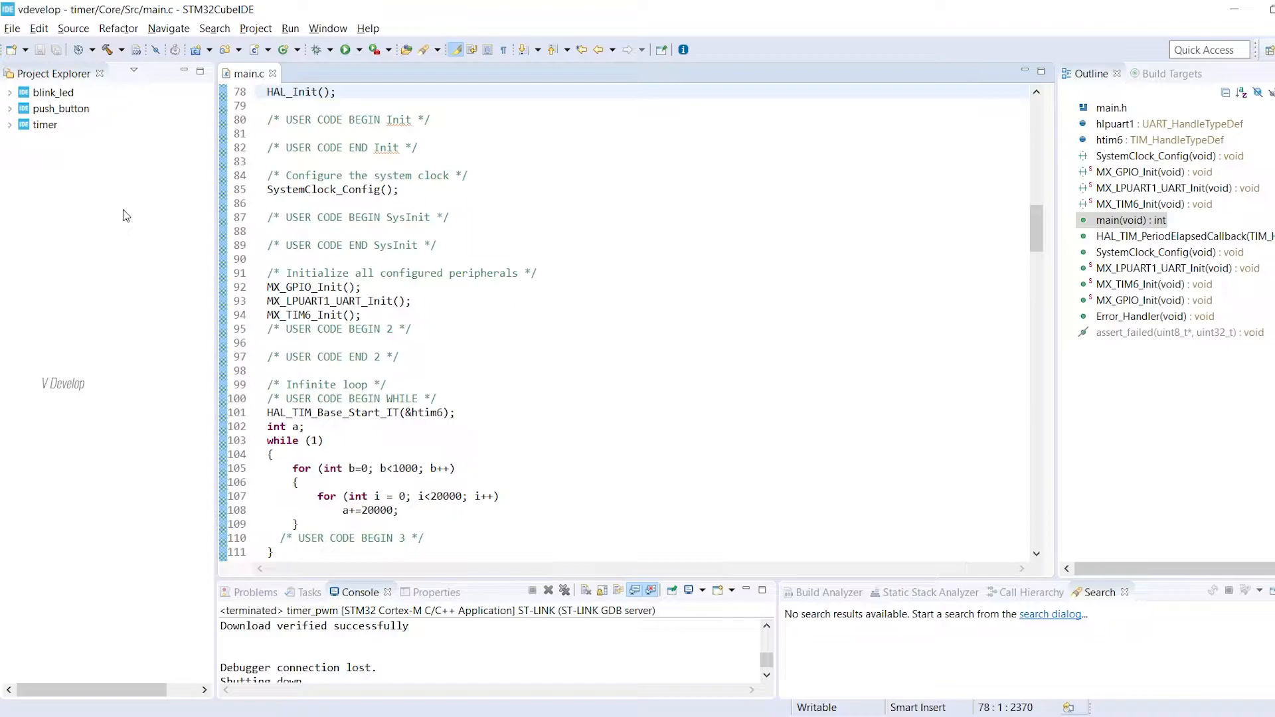
- Start a new STM32 project for the NUCLEO-G474RE board found by searching g474
right_click(45, 124)
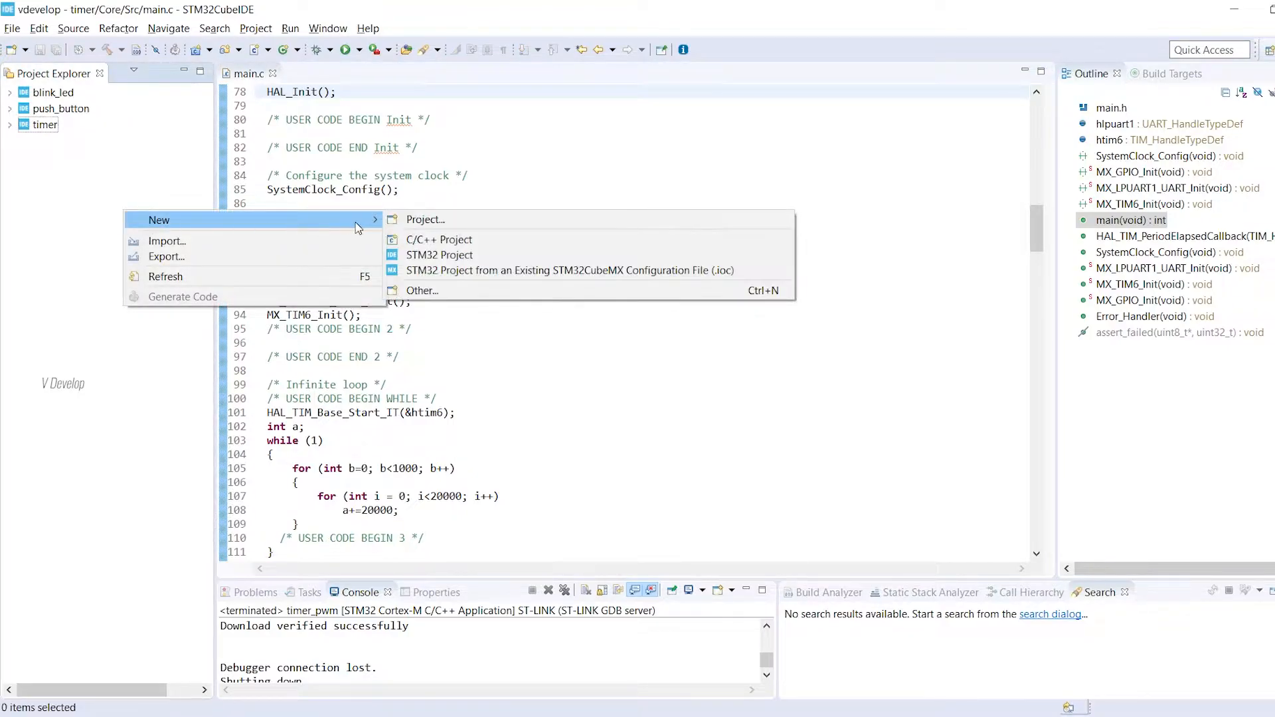
click(439, 255)
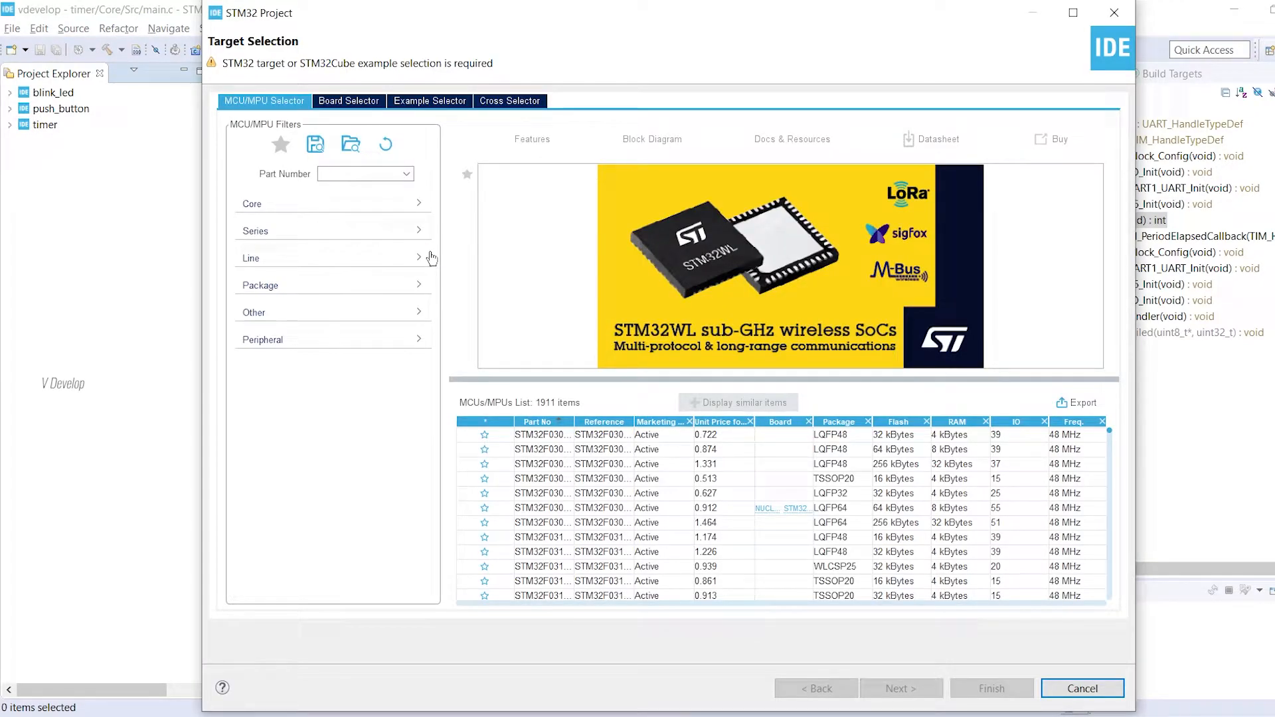
click(348, 101)
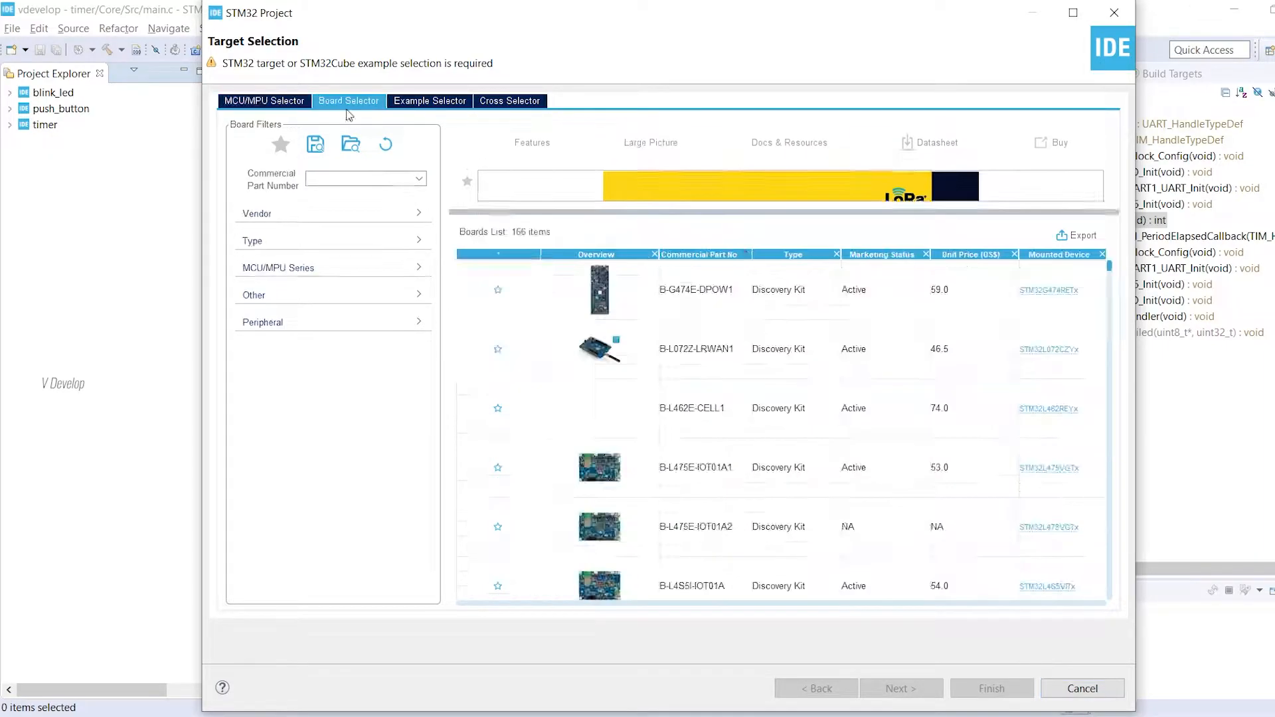
text(g474)
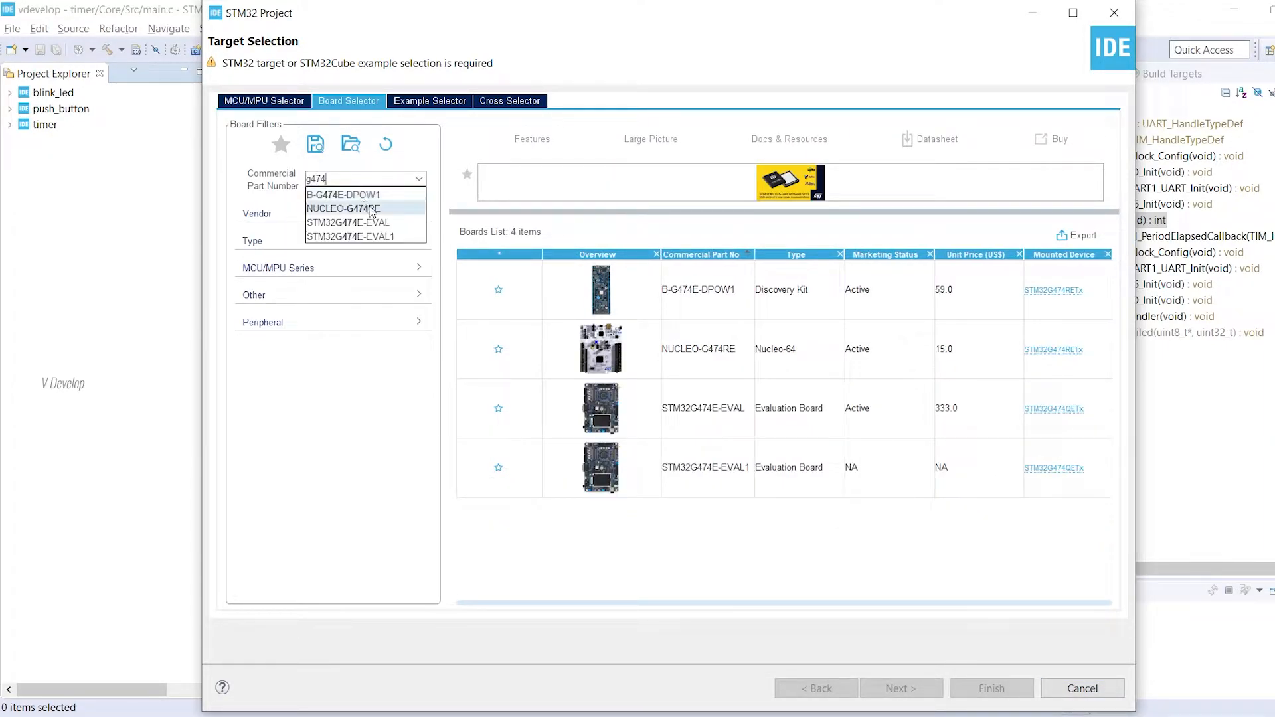
click(341, 208)
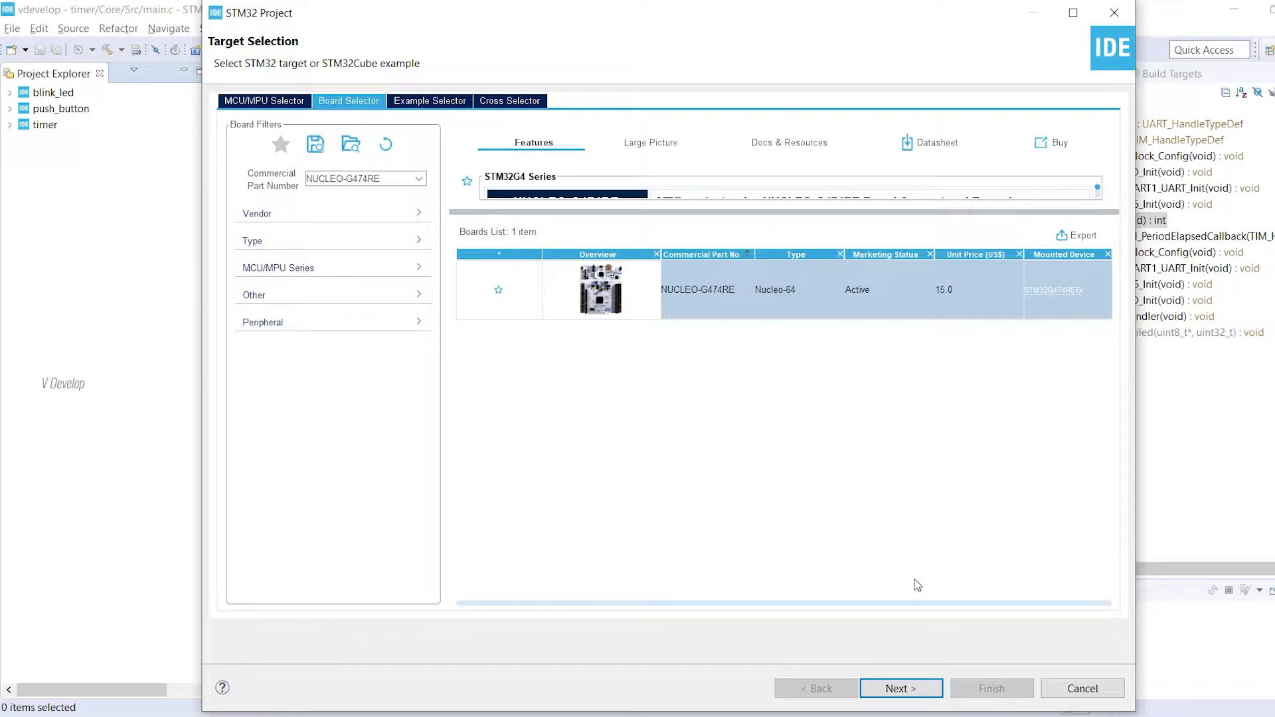
click(900, 688)
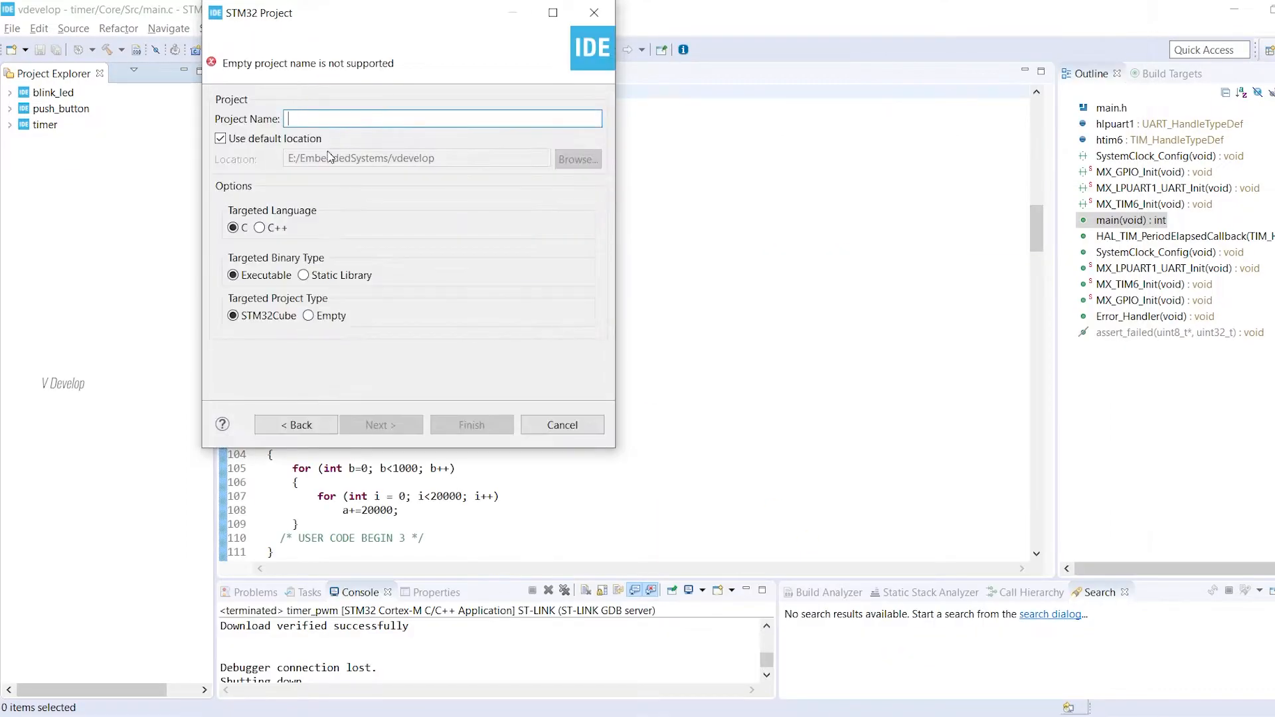
- Name the project timer_ch_pwm and initialise all peripherals to default modes
text(timer_ch_pwm)
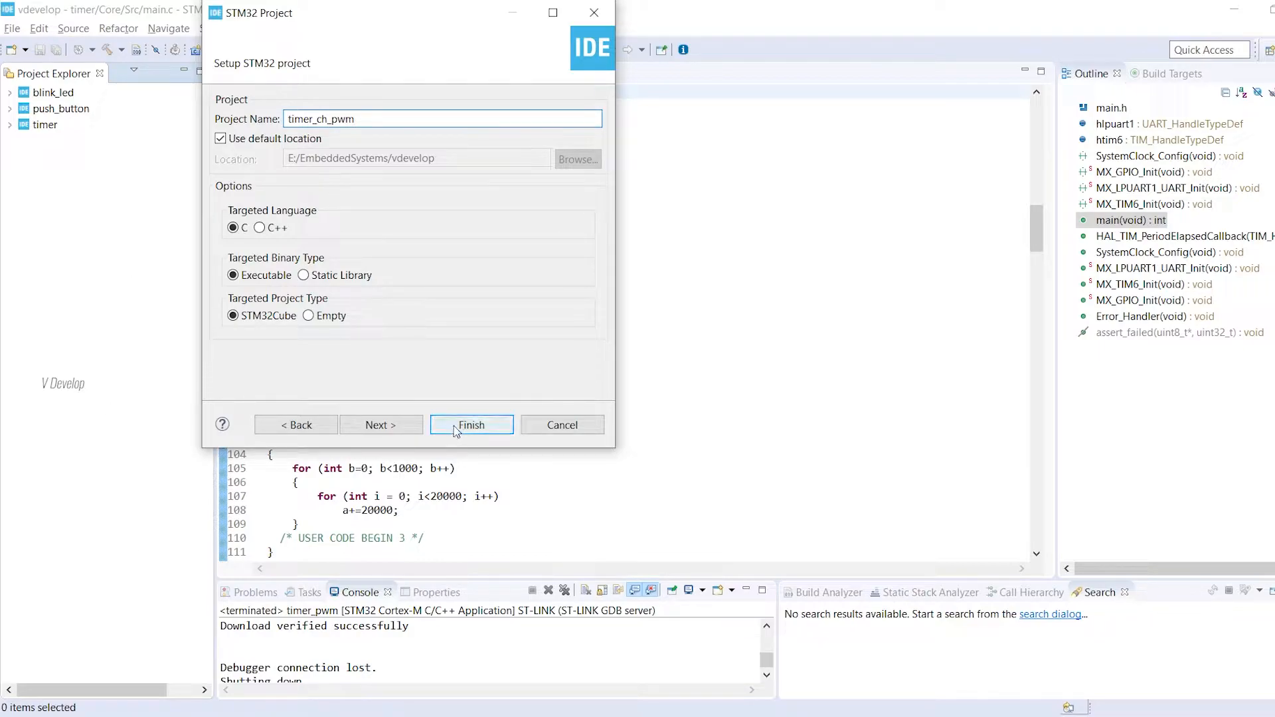
click(471, 425)
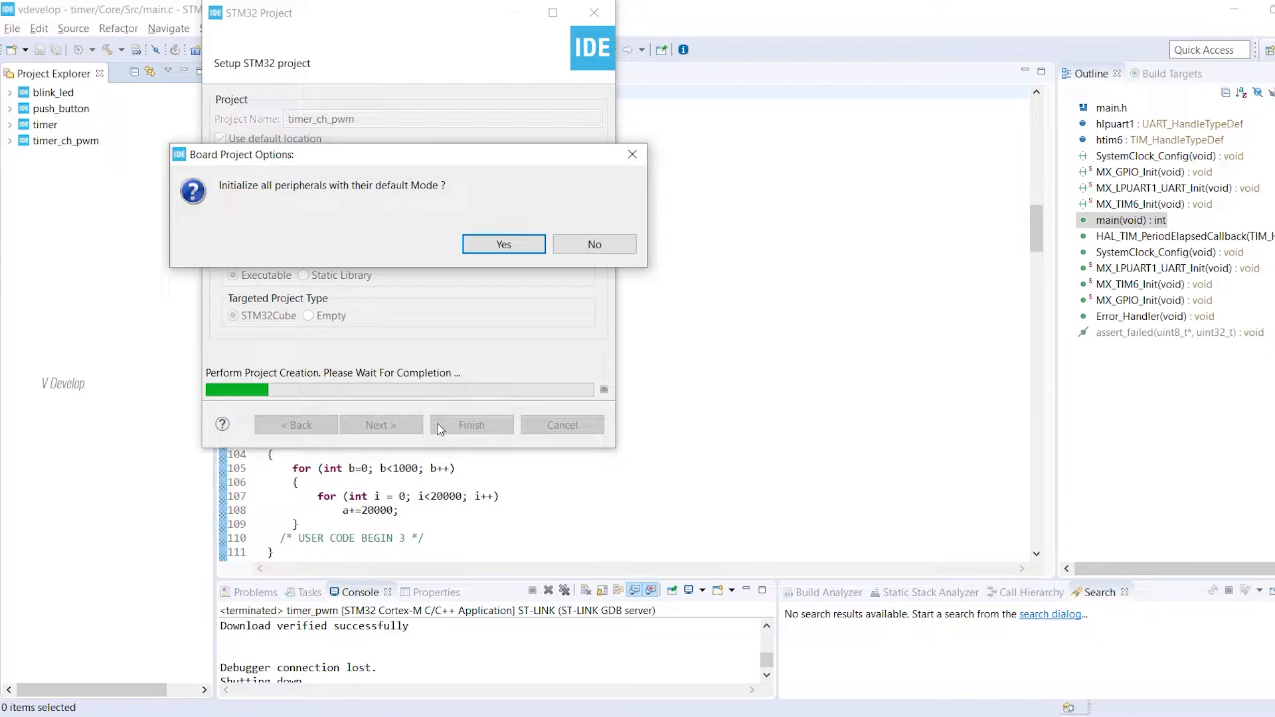
click(503, 244)
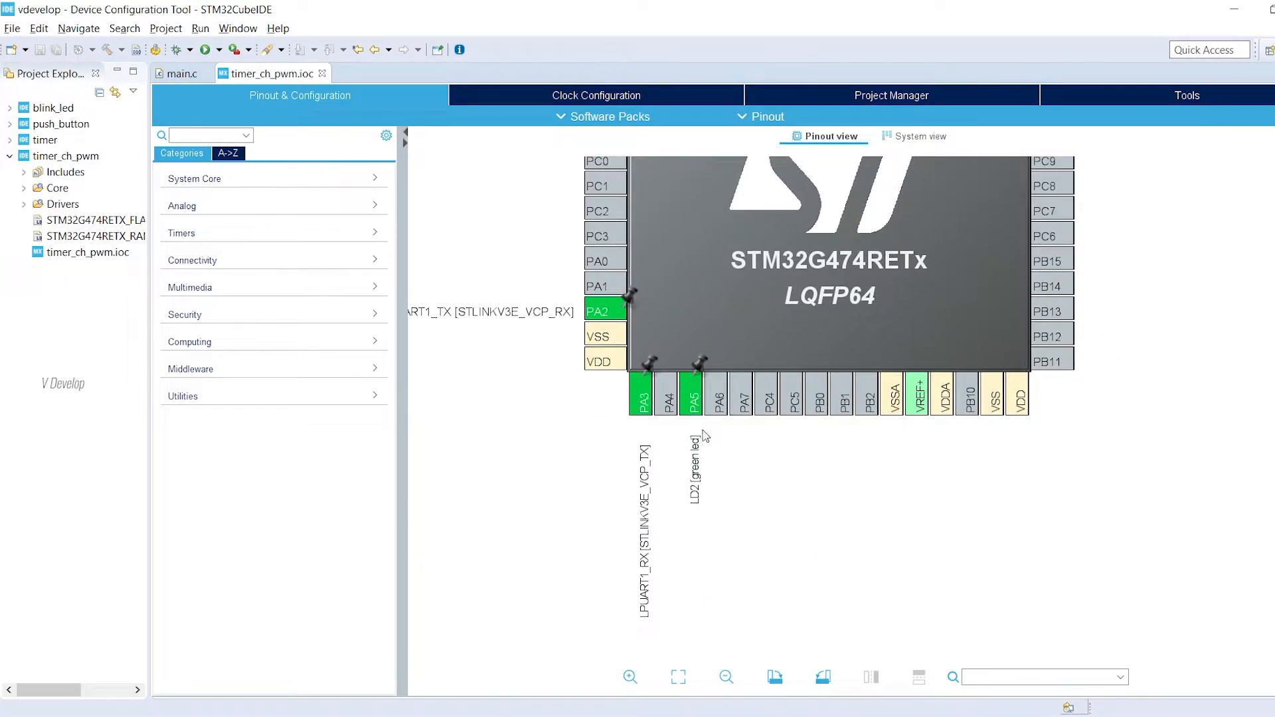
- Assign pin PA5 to TIM2_CH1 and bring up the RCC settings under System Core
click(691, 397)
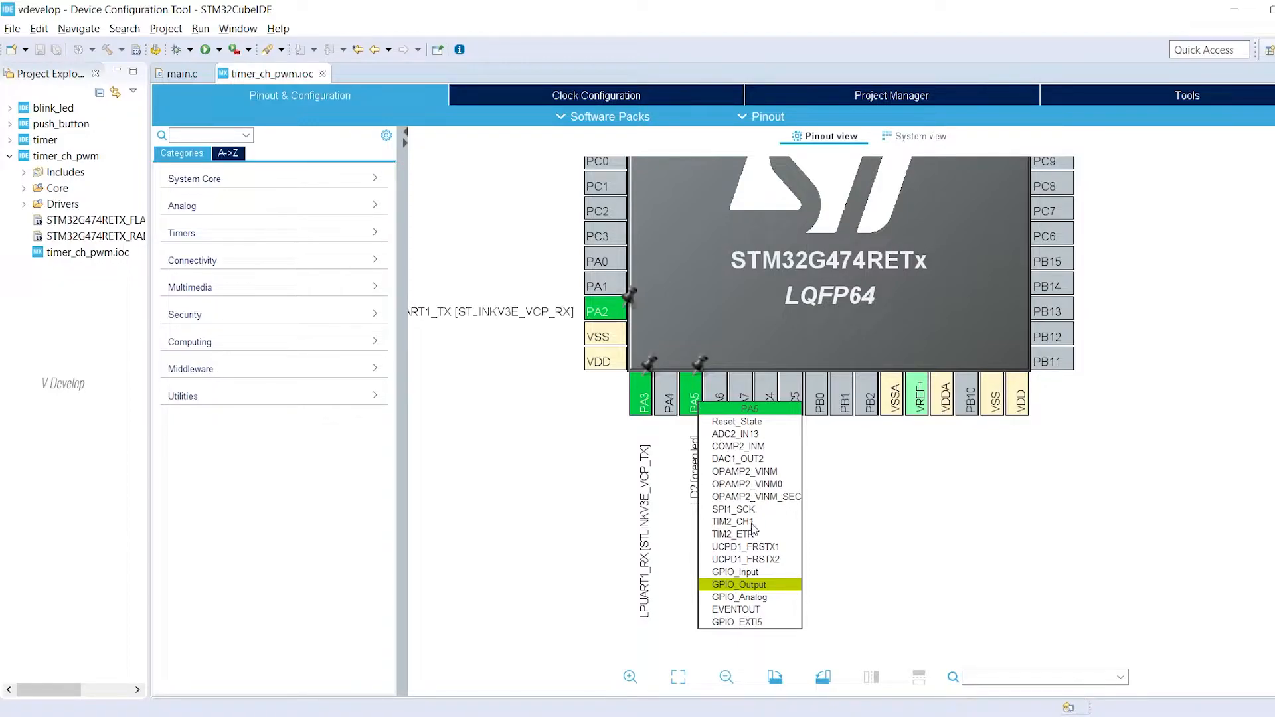
click(730, 520)
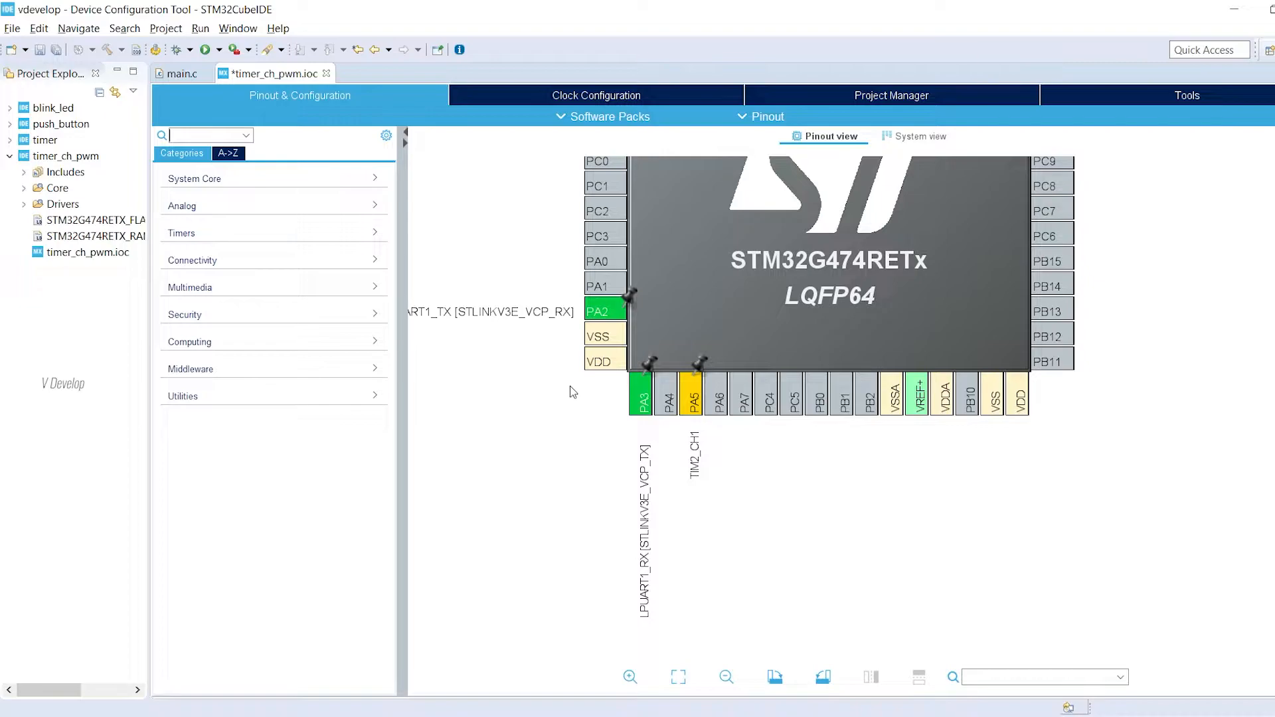
mouse_move(398, 250)
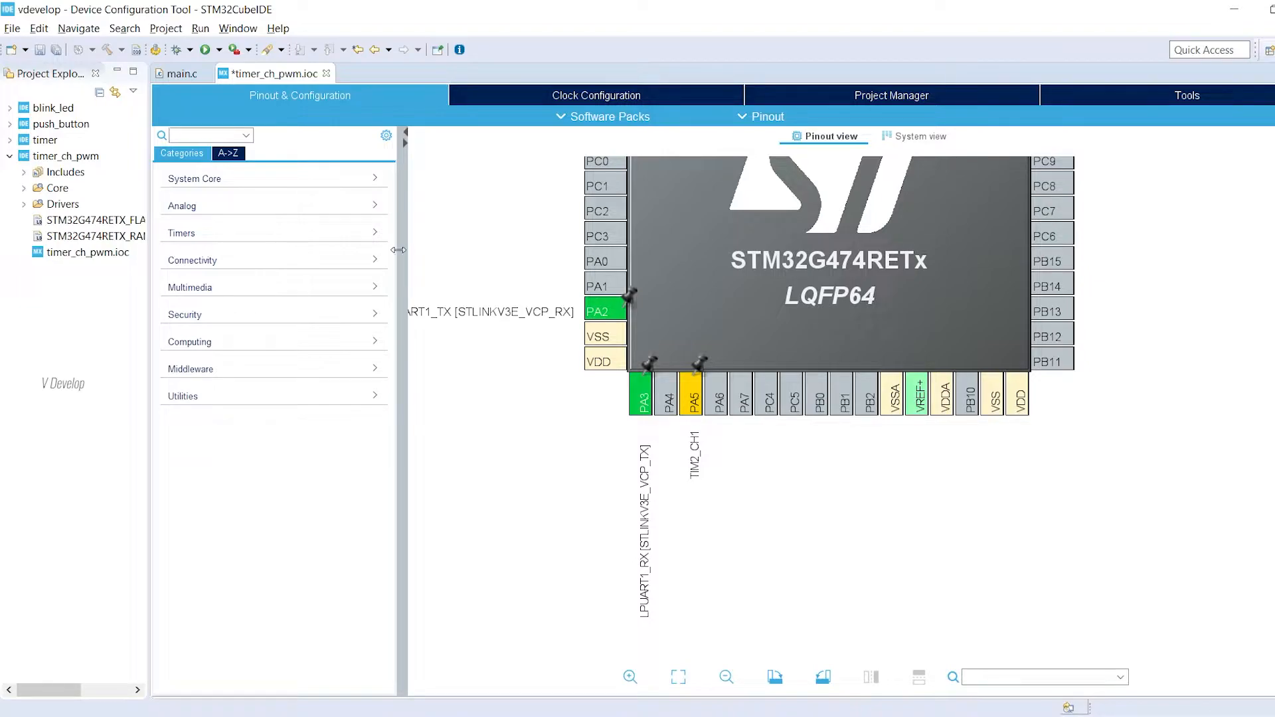
click(194, 178)
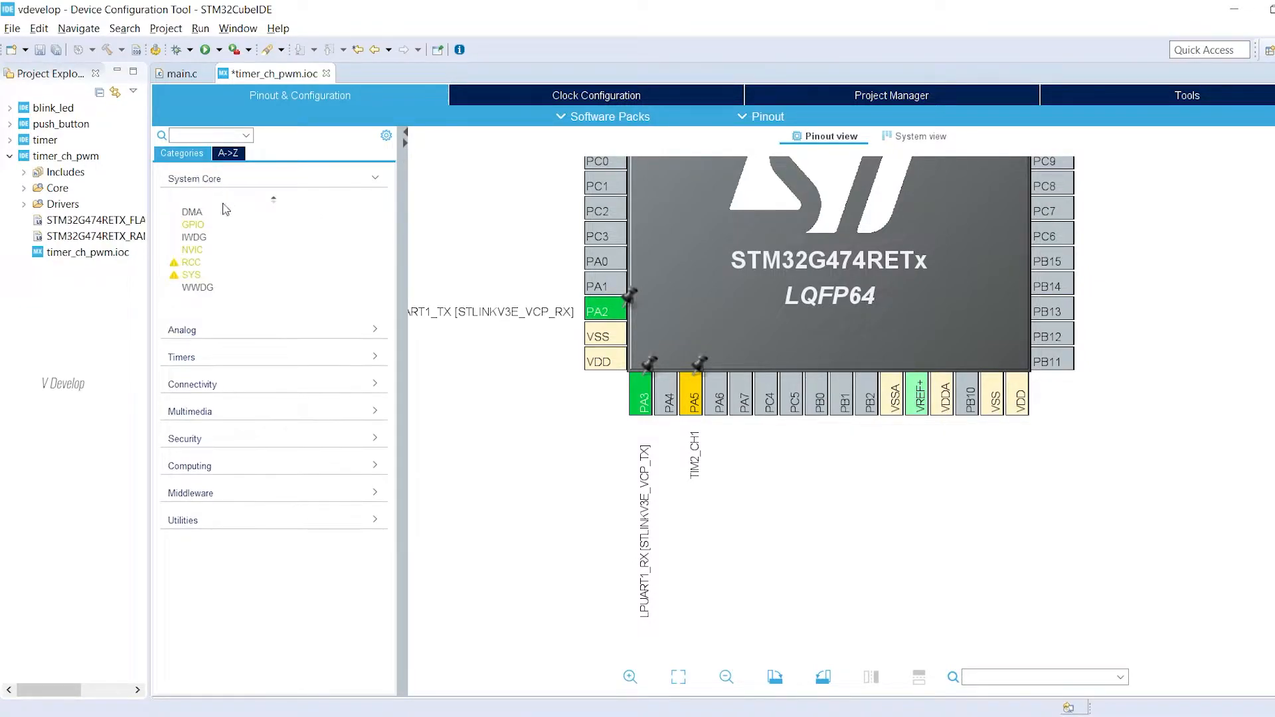
click(192, 262)
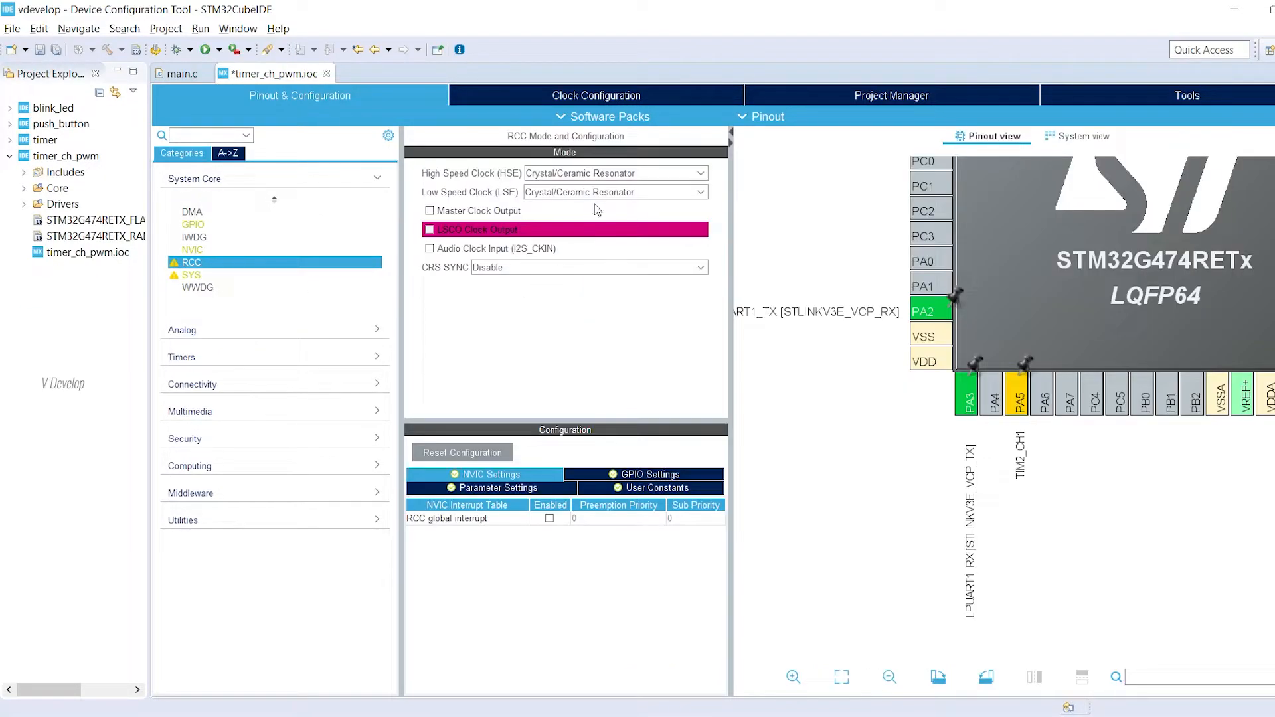
mouse_move(648, 212)
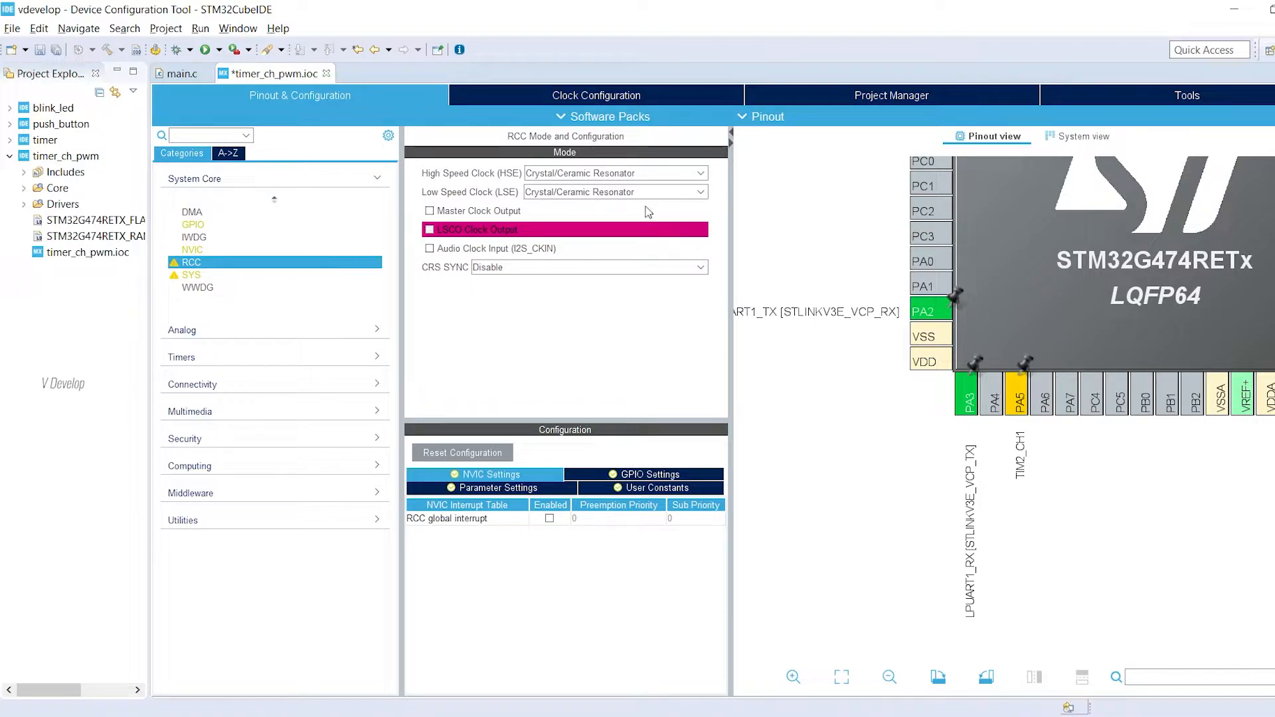
mouse_move(215, 364)
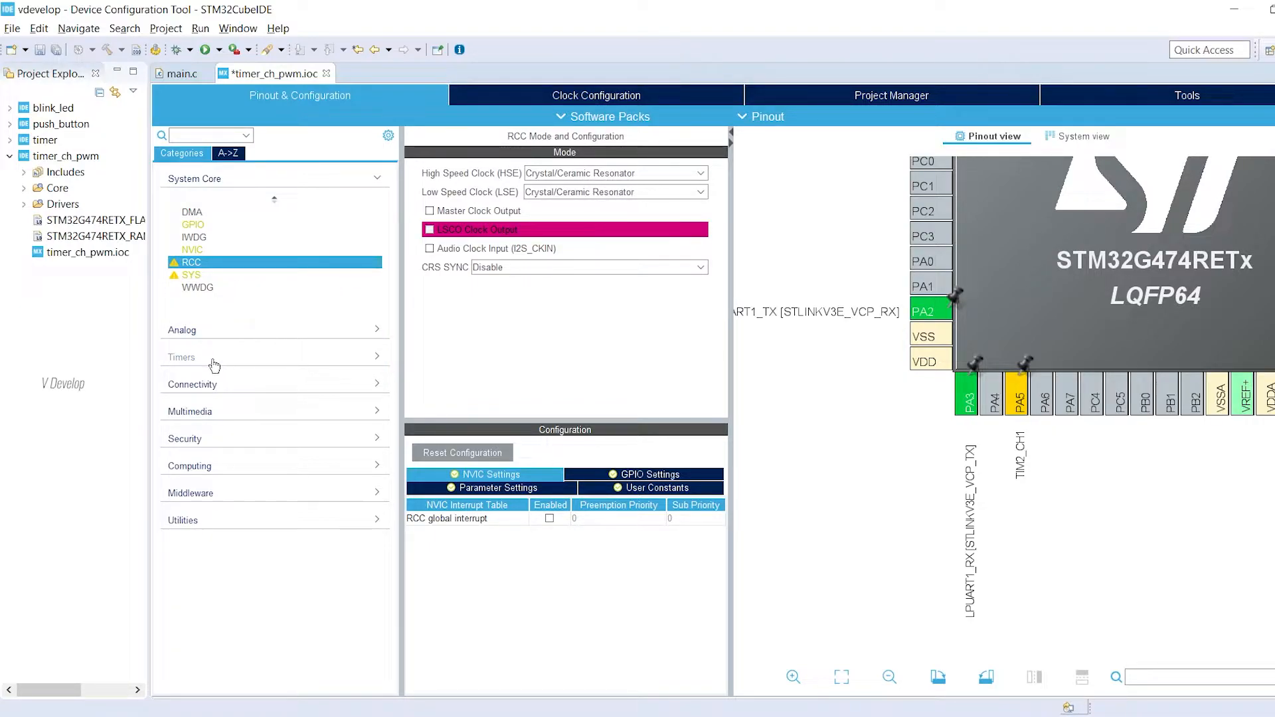
- Set TIM2 to the internal clock with channel 1 in PWM Generation CH1 mode
click(180, 357)
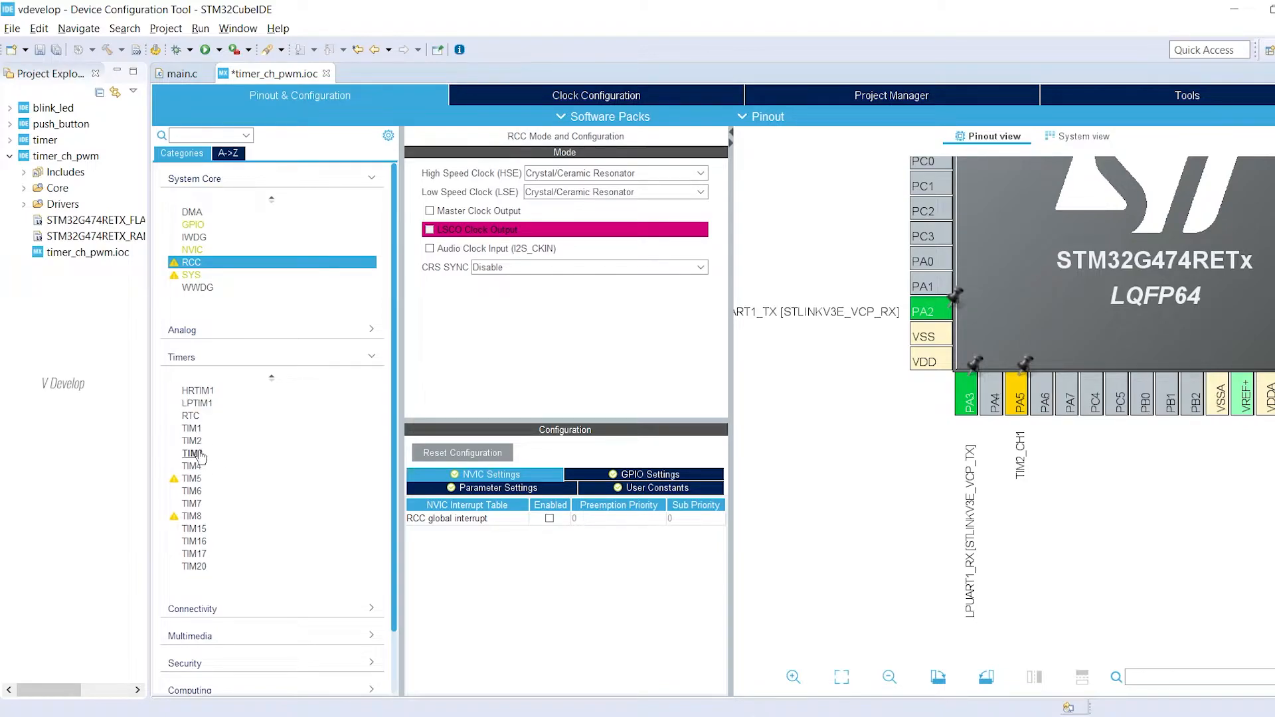
click(192, 440)
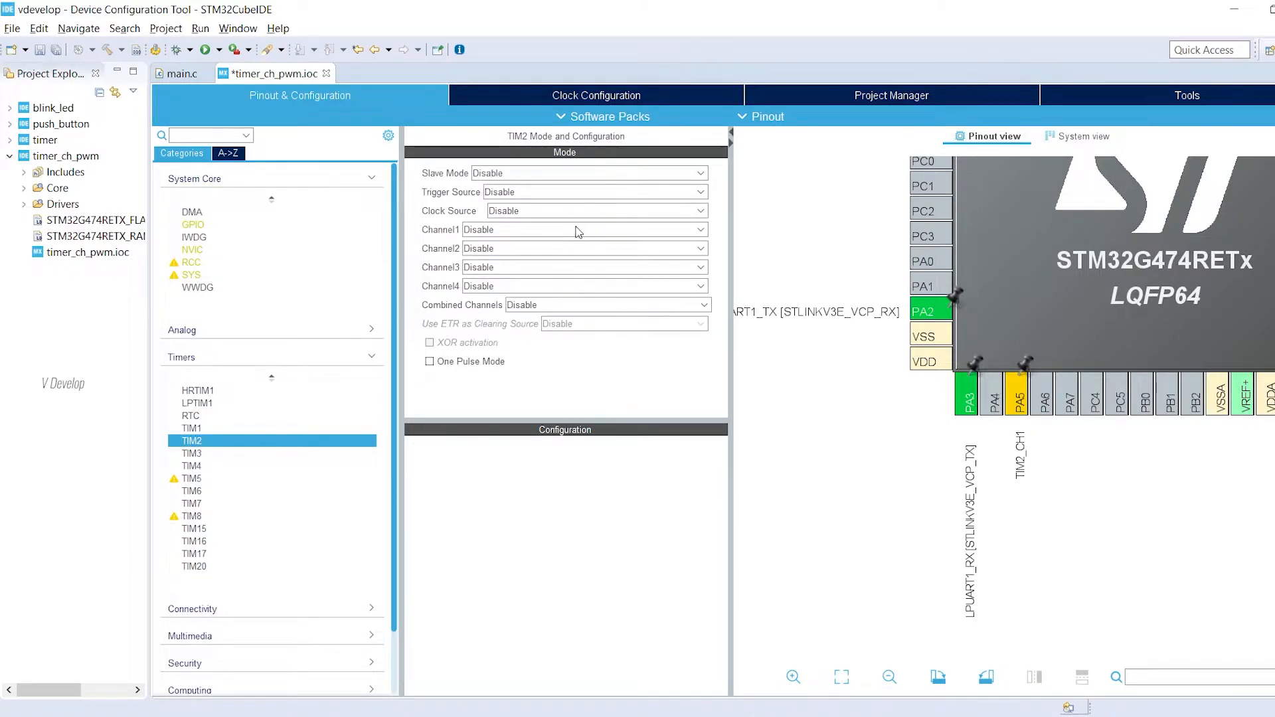
click(596, 210)
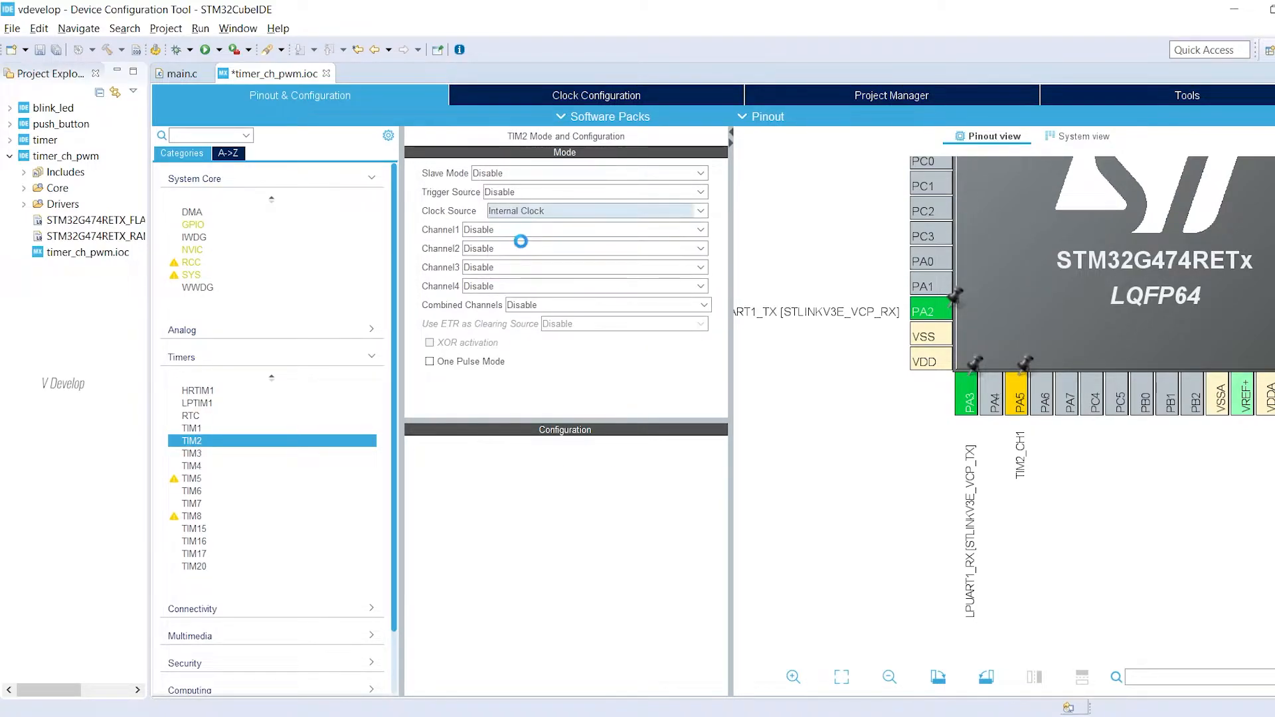
click(584, 229)
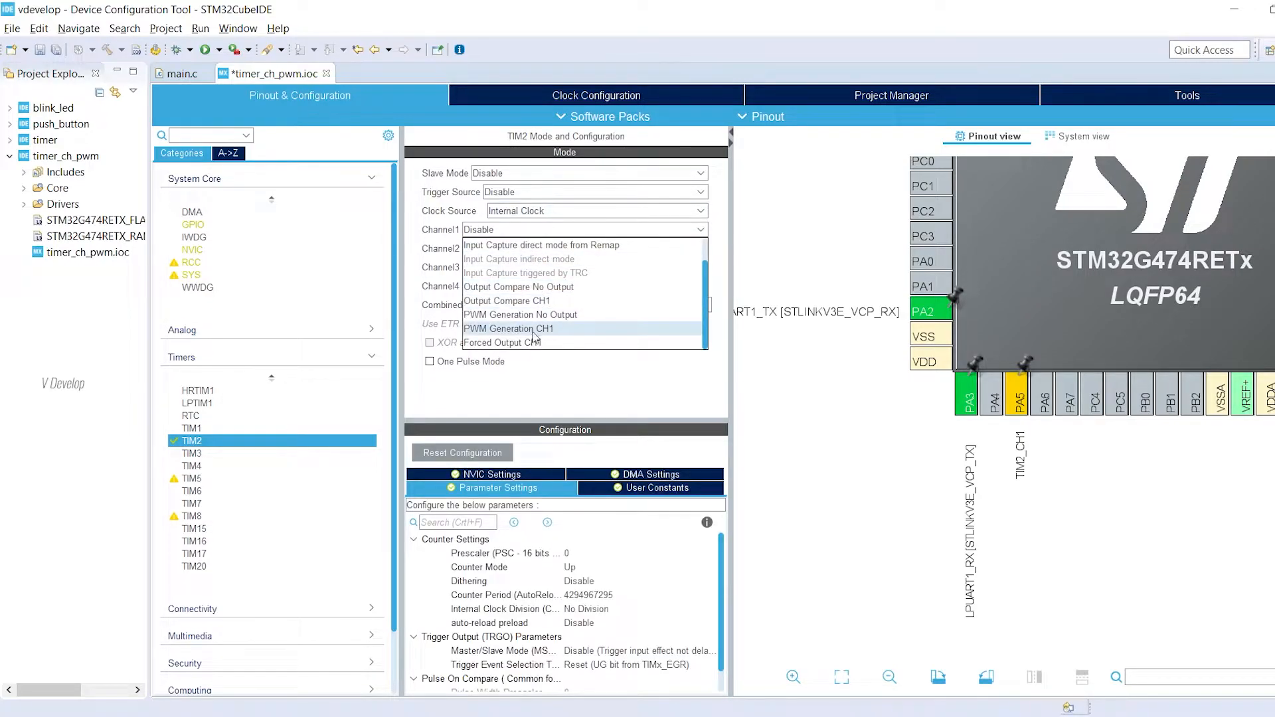
click(508, 329)
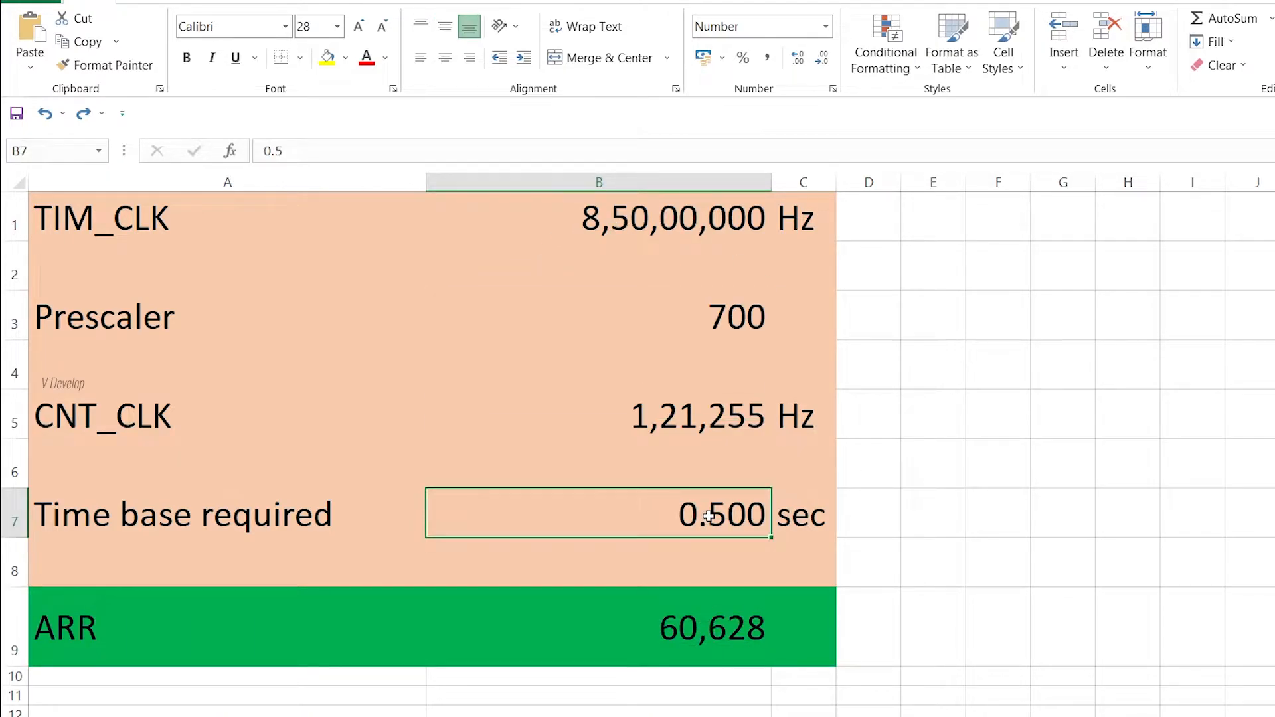
- Enter a 0.001 s time base and prescaler 1 in Excel, giving ARR 42,500
text(0.001)
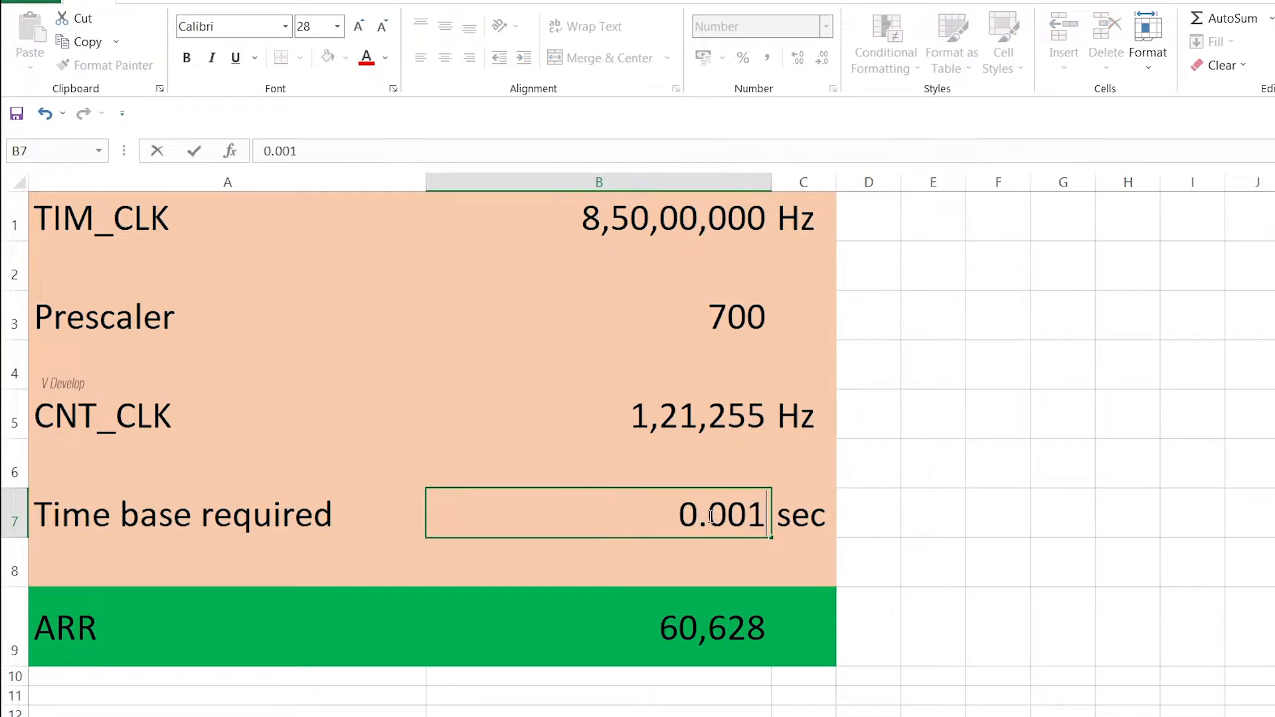
key(Enter)
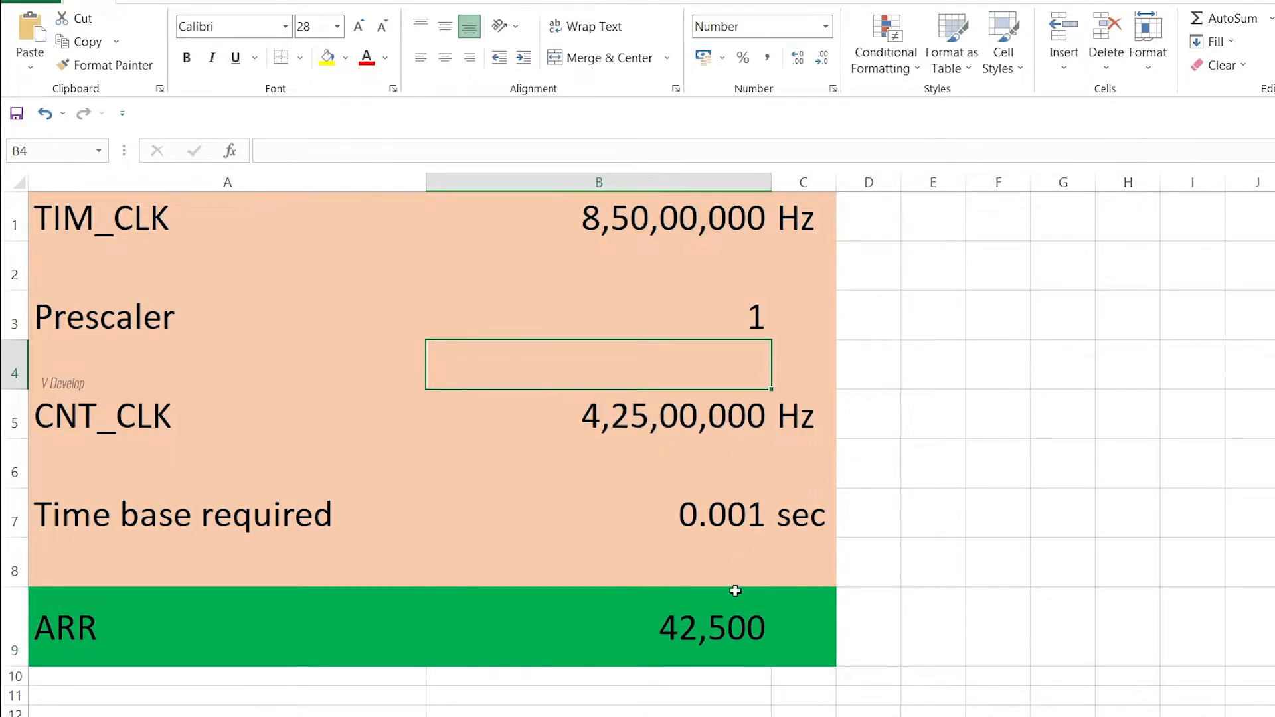
click(597, 626)
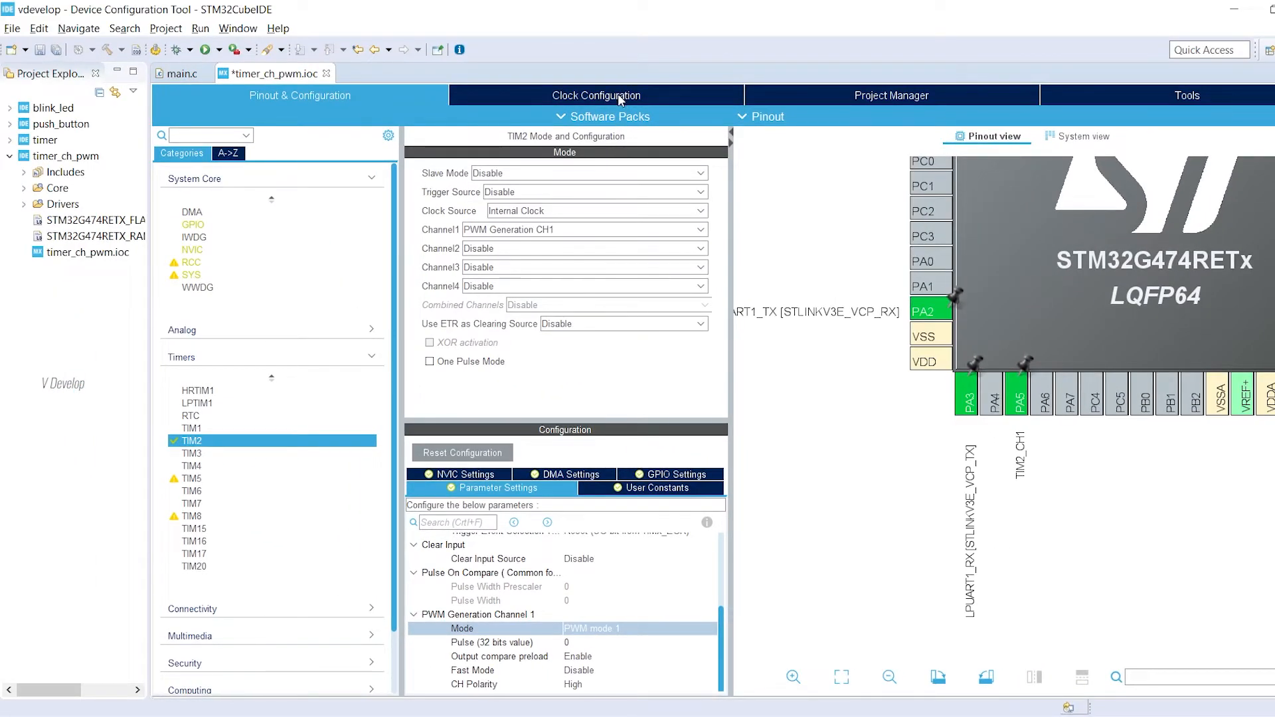
- Set HCLK to 85 MHz in Clock Configuration so AHB, APB1 and APB2 run at 85 MHz
click(595, 95)
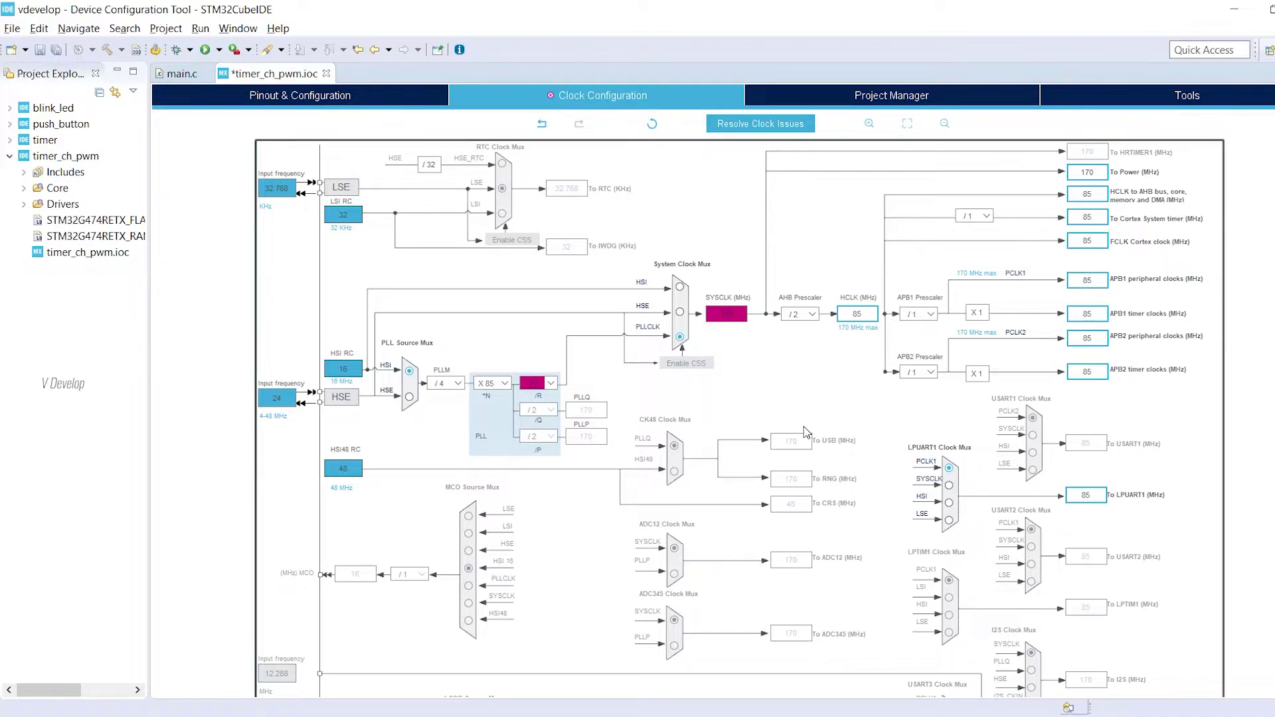
mouse_move(813, 194)
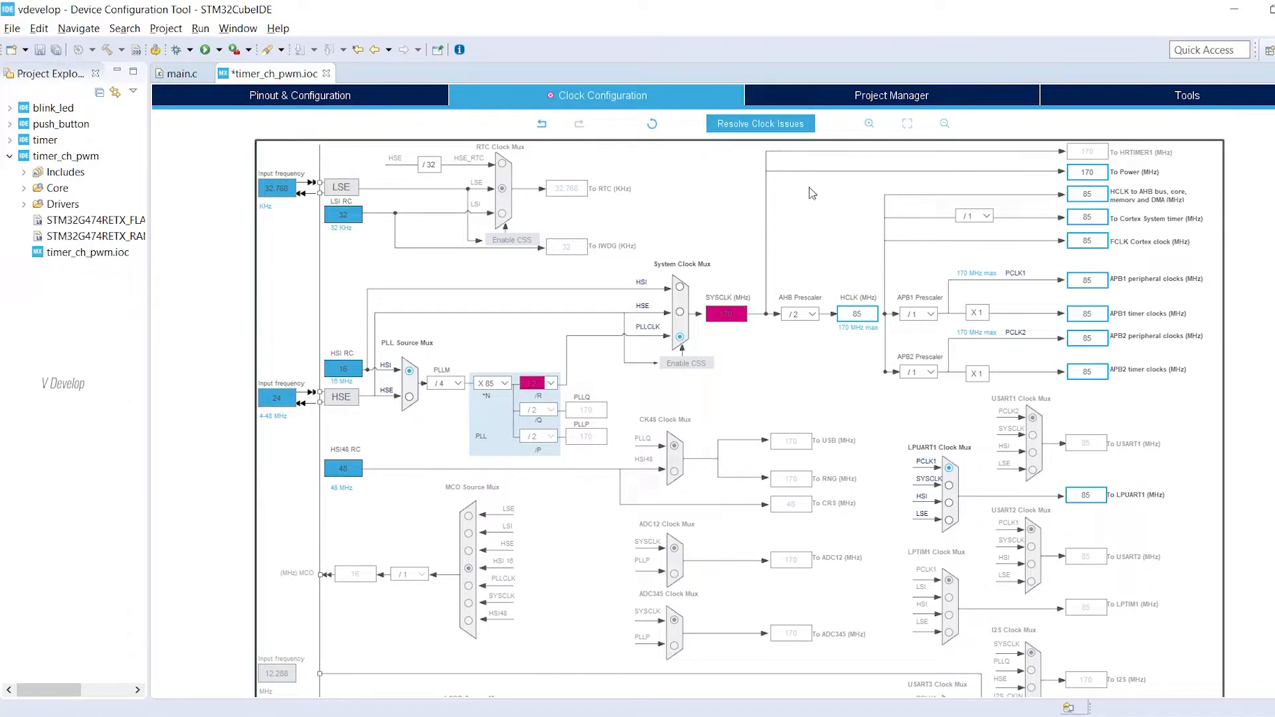
mouse_move(725, 331)
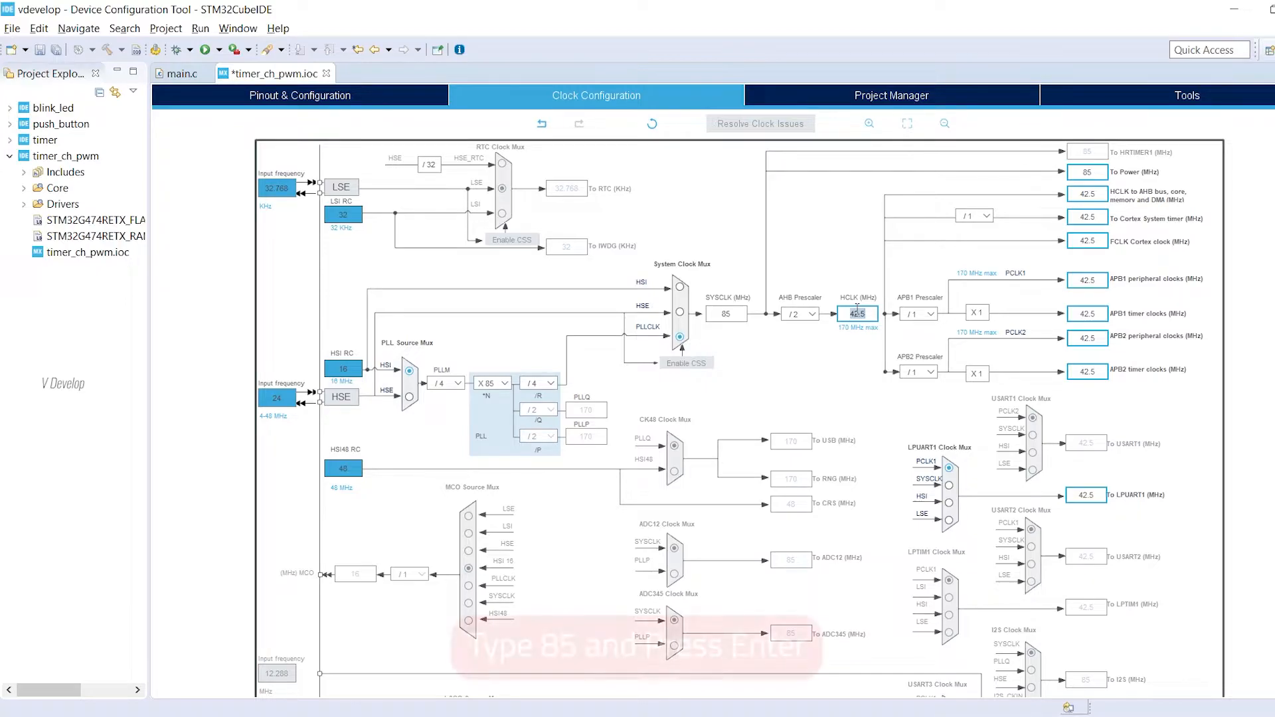
text(85)
key(Enter)
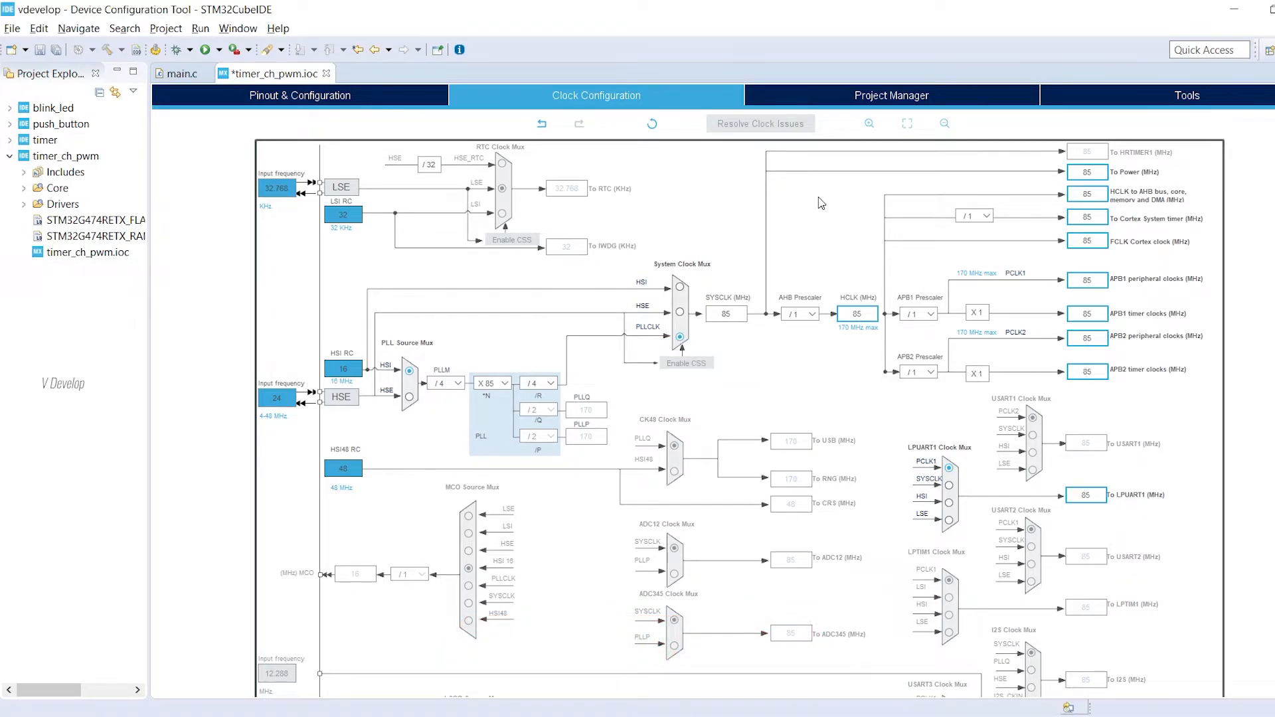
mouse_move(1126, 373)
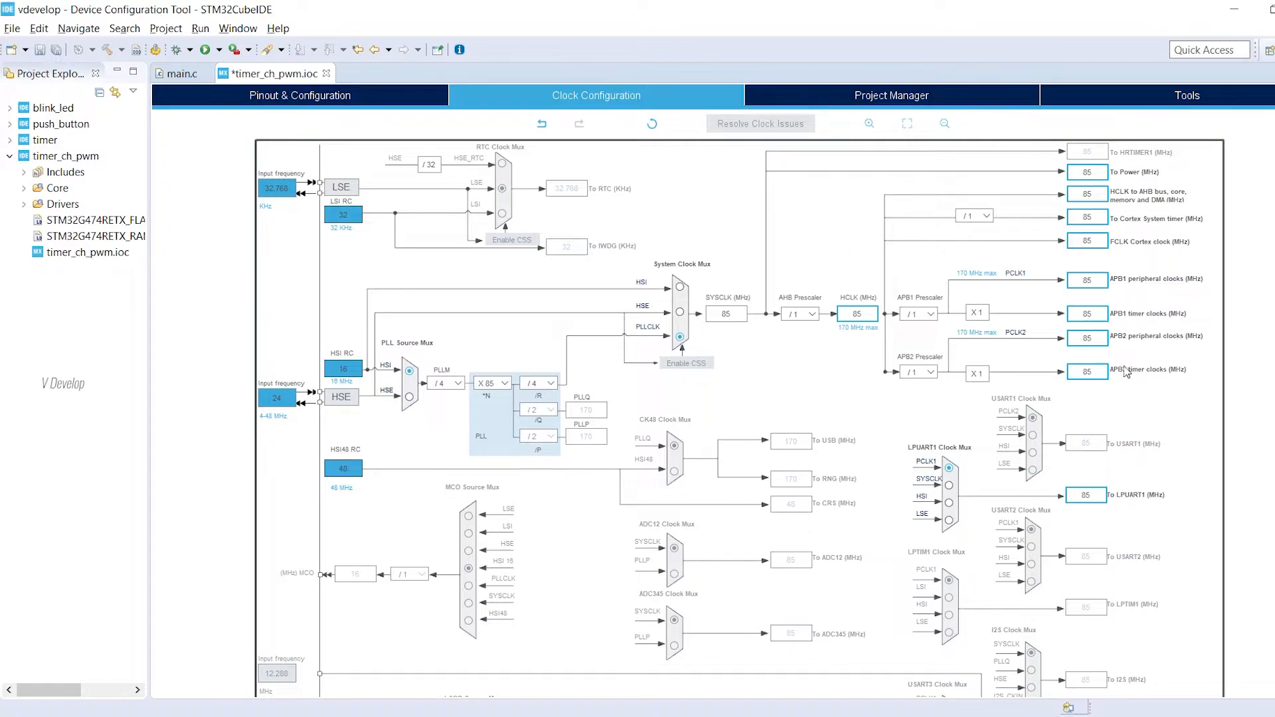
mouse_move(1148, 376)
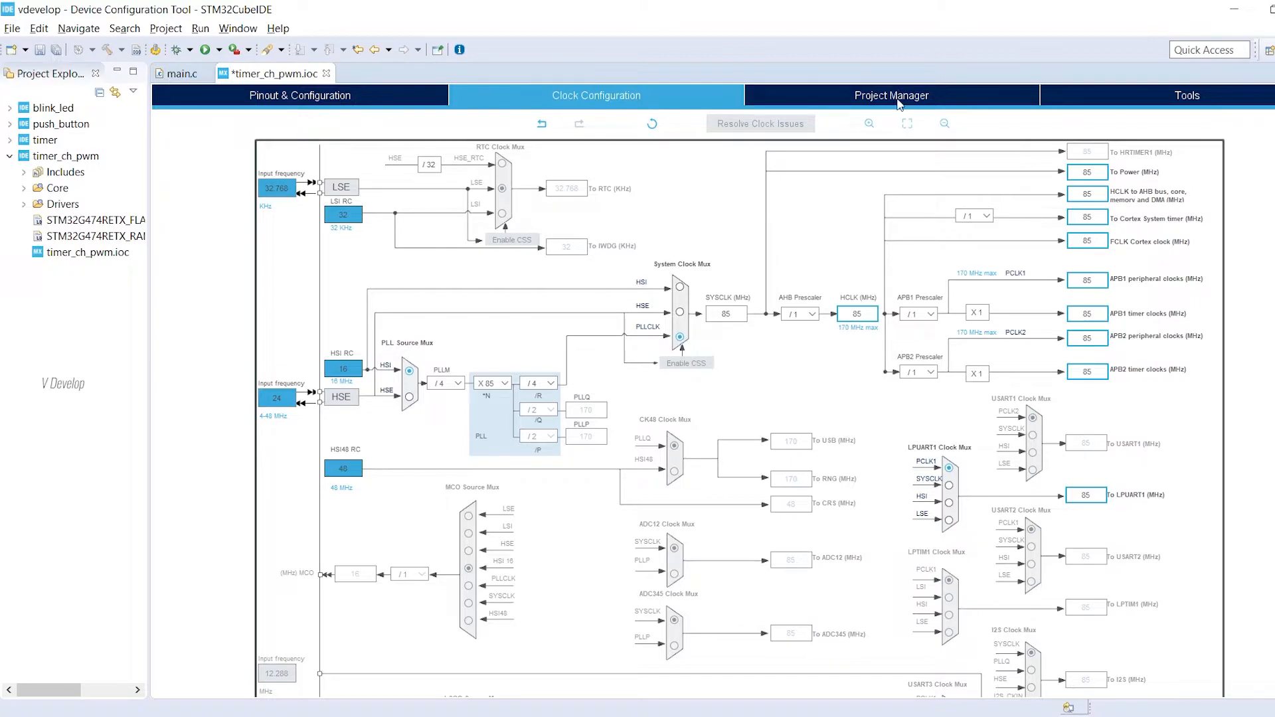
- Save the .ioc from Project Manager and confirm code generation for timer_ch_pwm
click(891, 96)
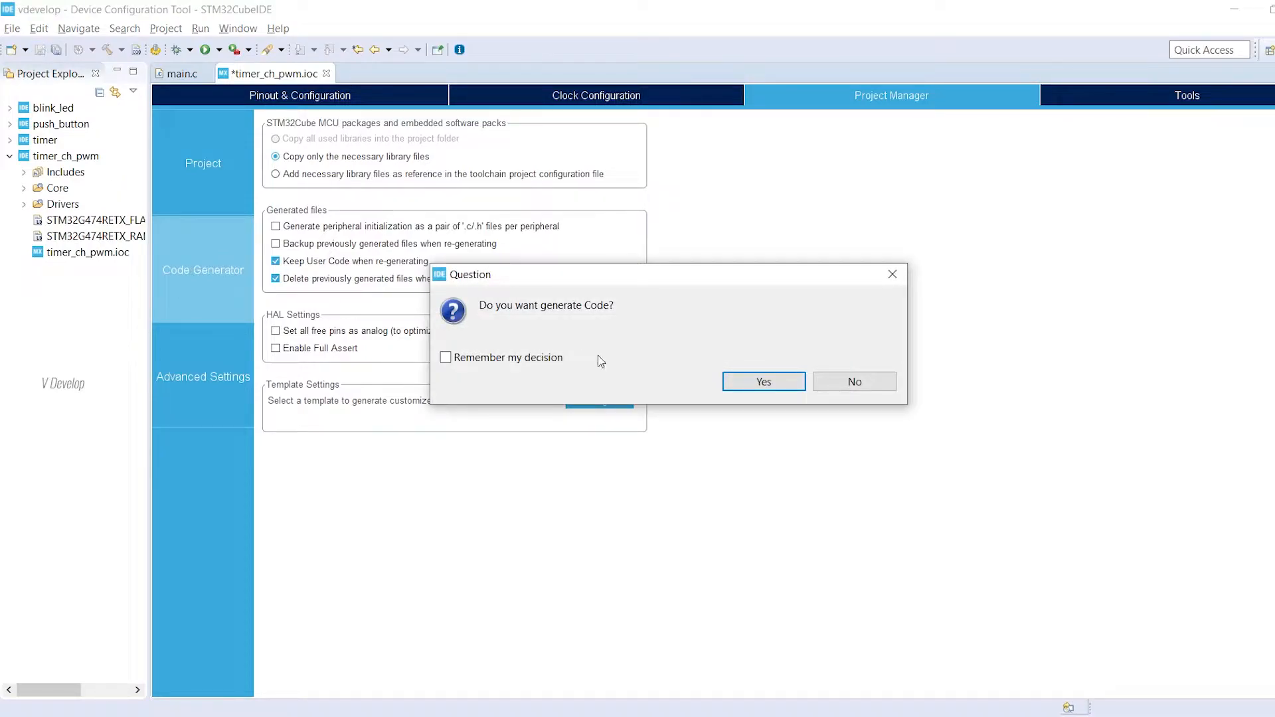
click(764, 381)
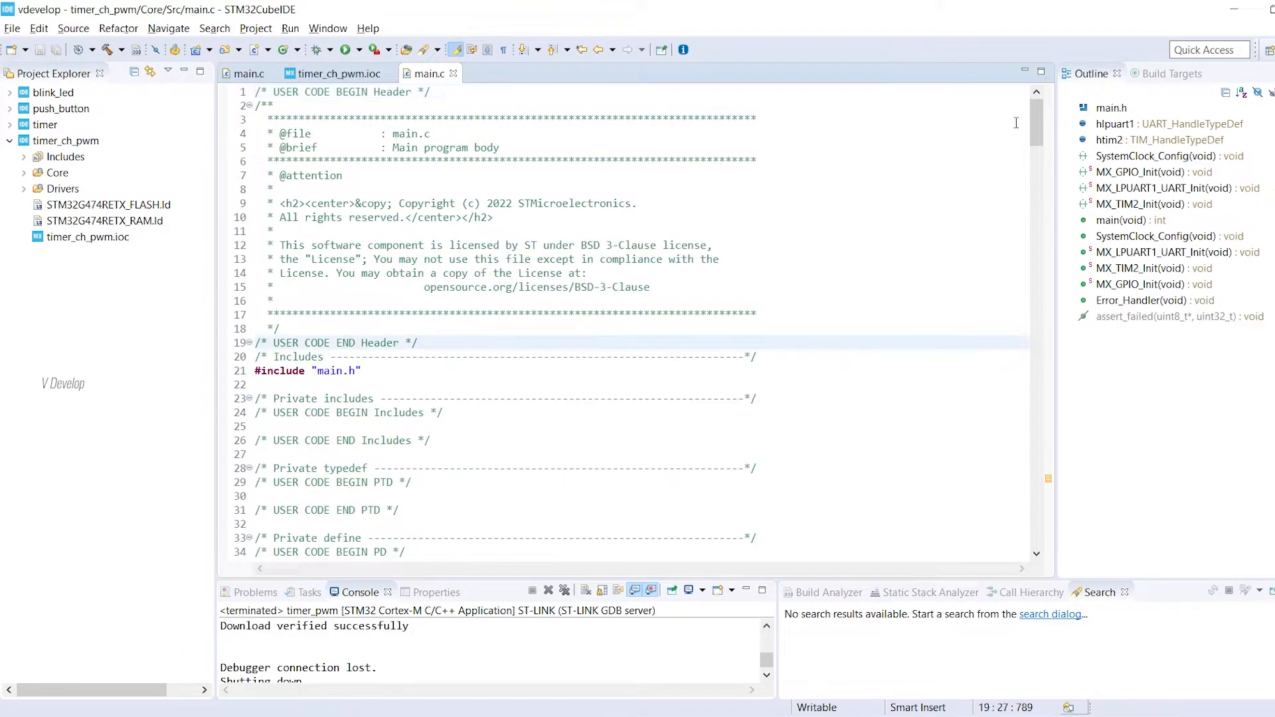
- Add if(HAL_TIM_PWM_Start(&htim2, TIM_CHANNEL_1) != HAL_OK) Error_Handler() before while(1)
scroll(down, 3)
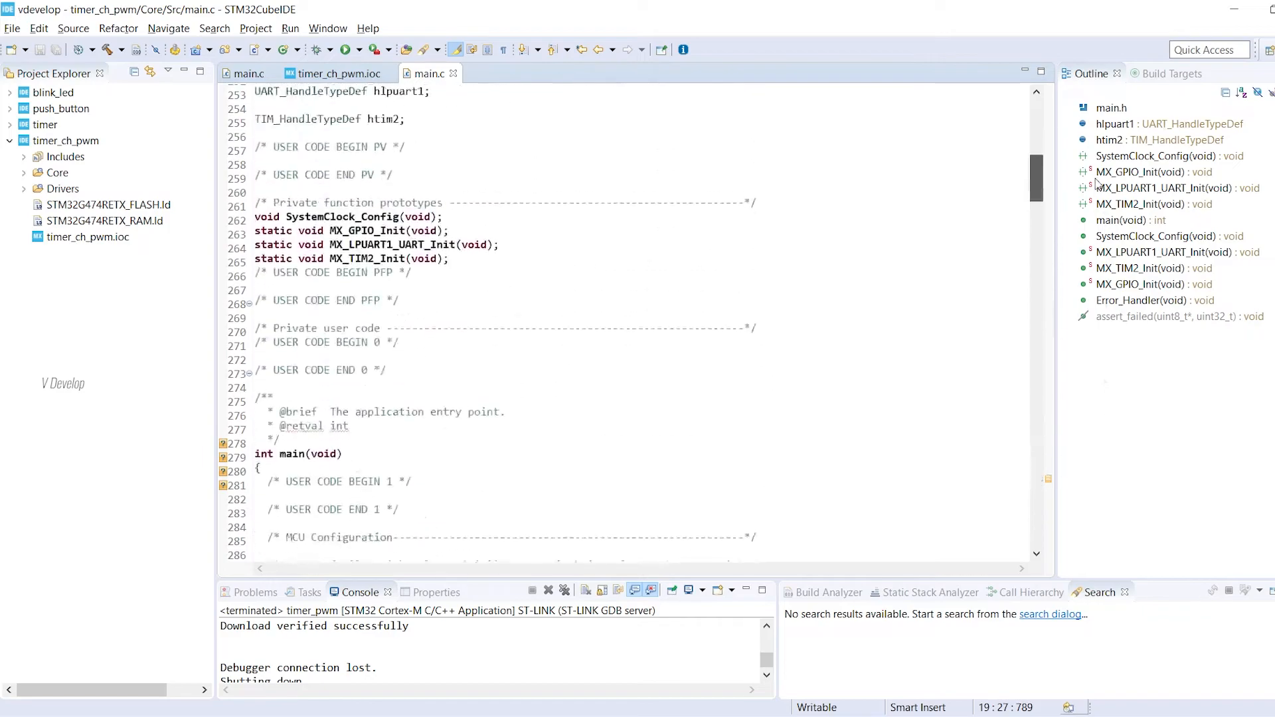
scroll(down, 3)
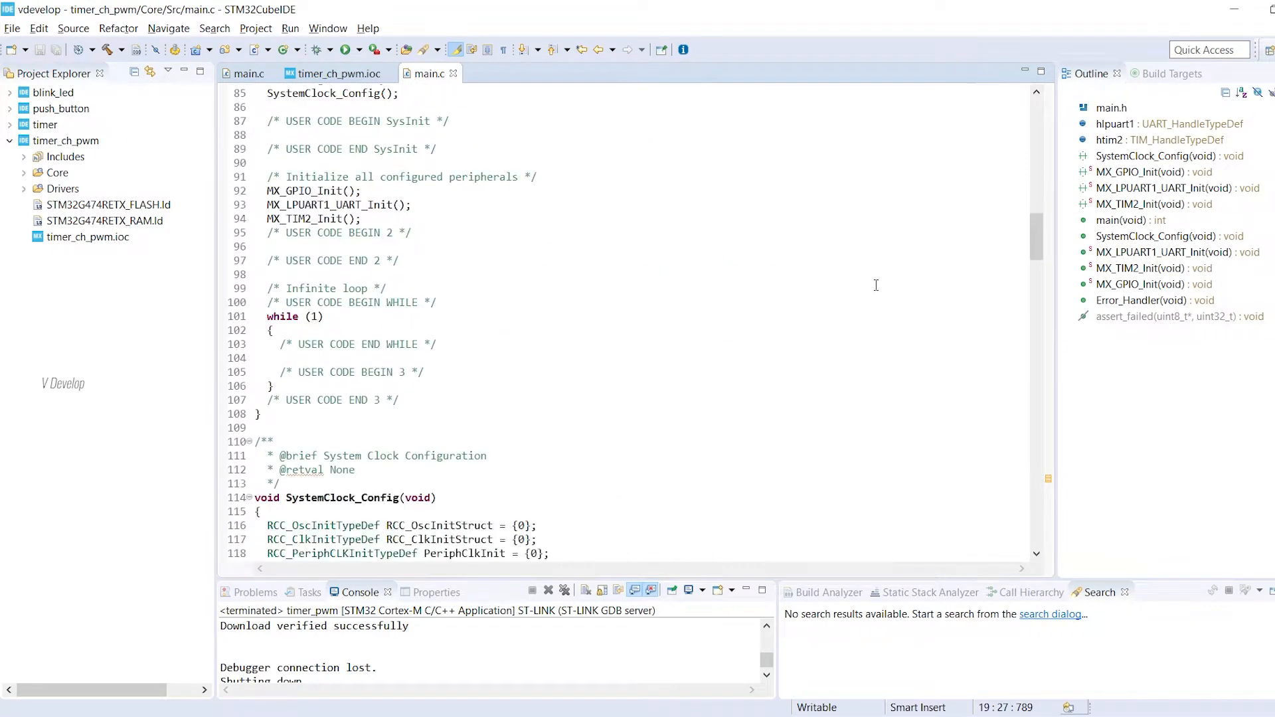
key(Enter)
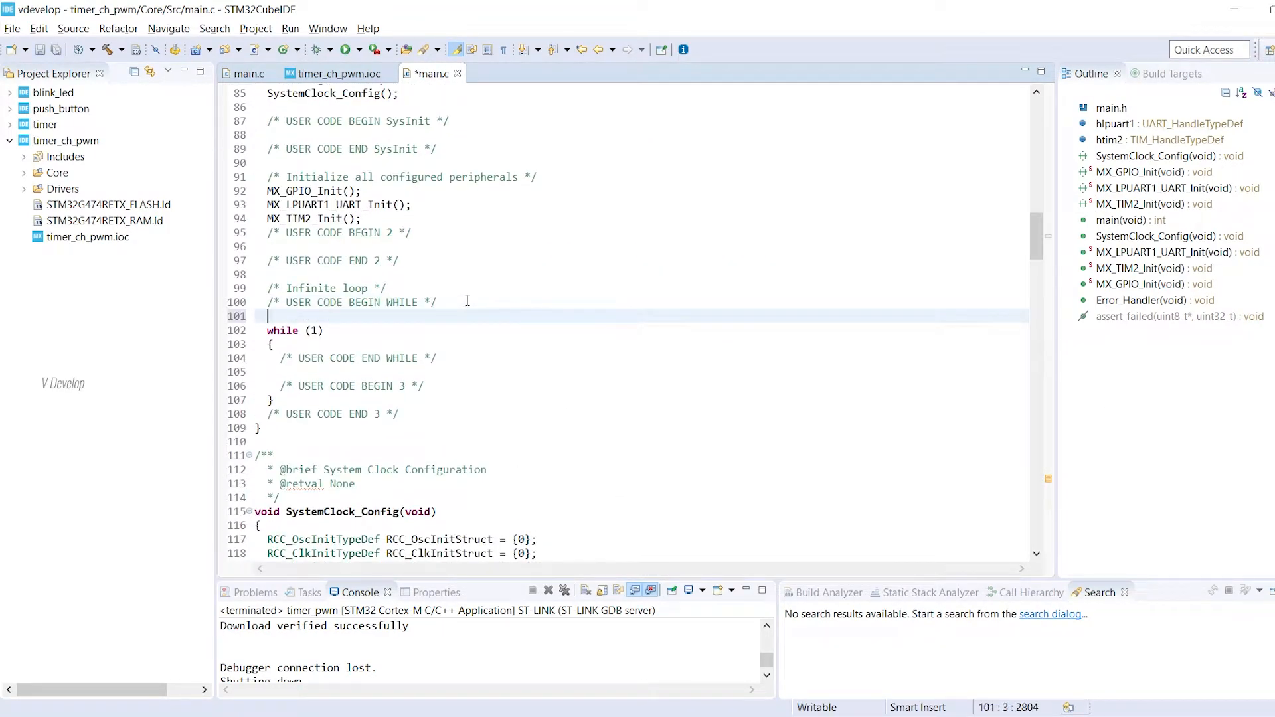
text(HAL_TIM_PWM_Start(&htim2, Channel)
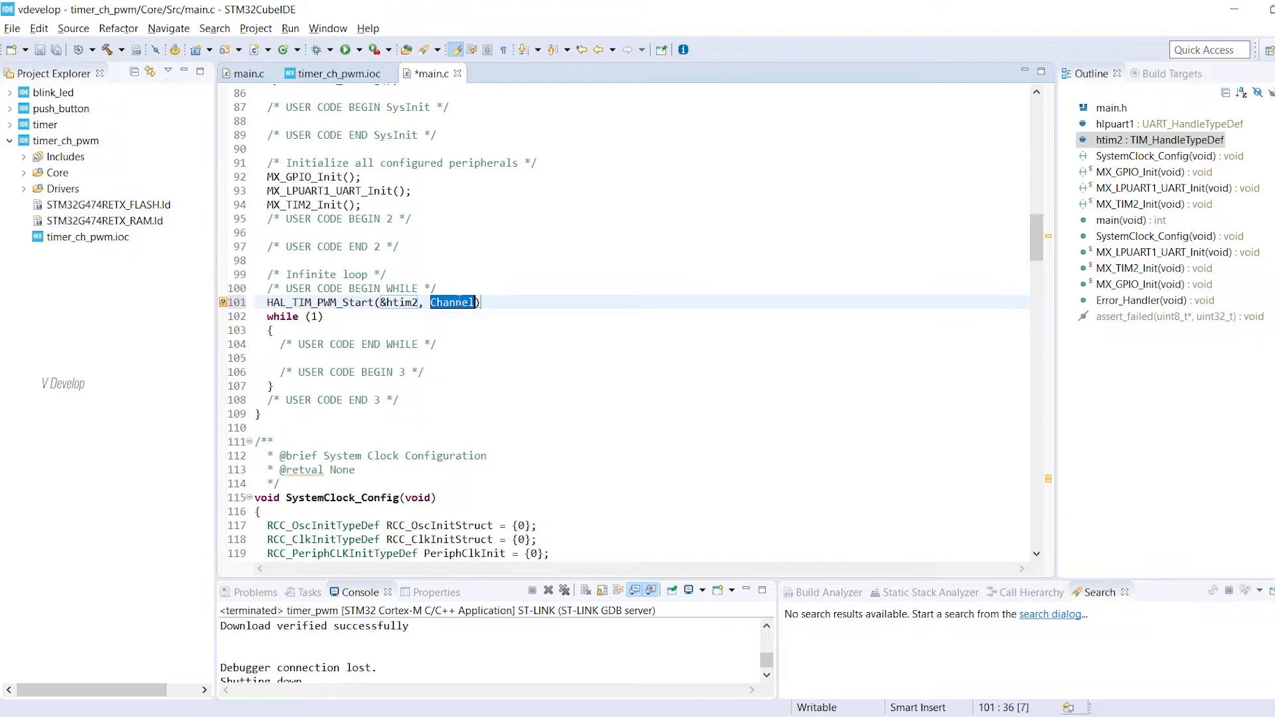
text(TIM_CHANNEL_1)
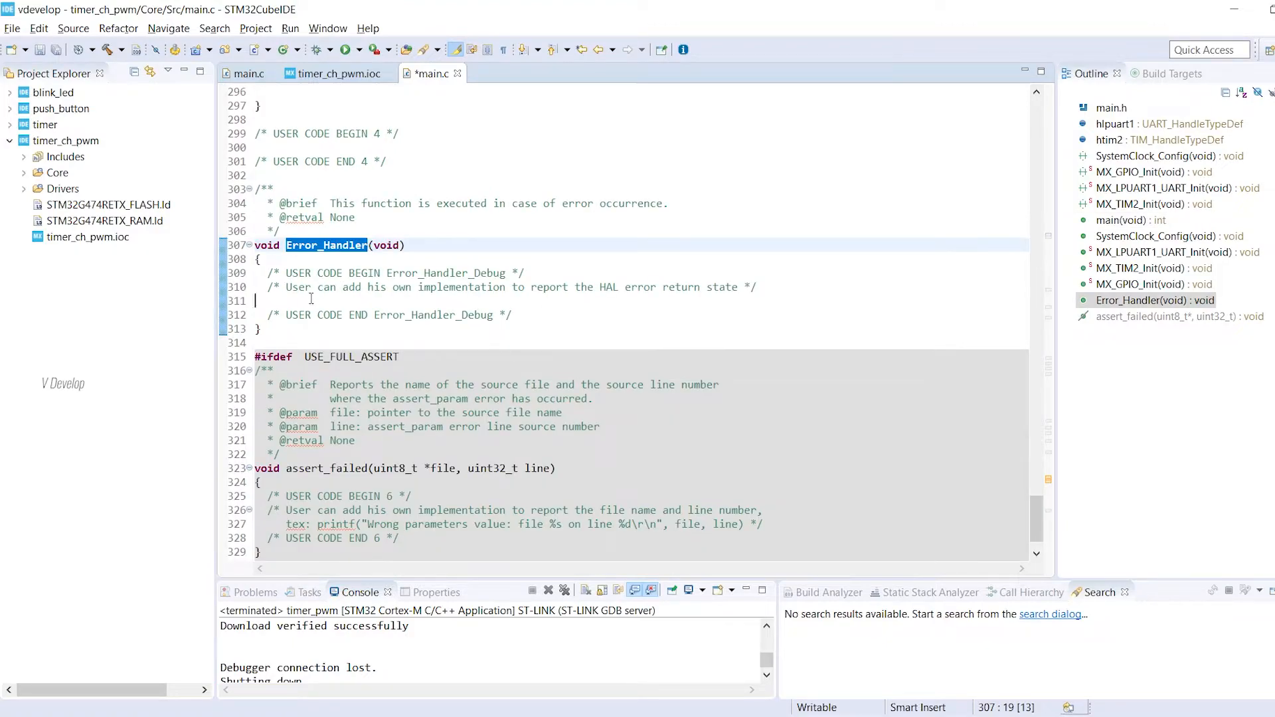
text(while(1))
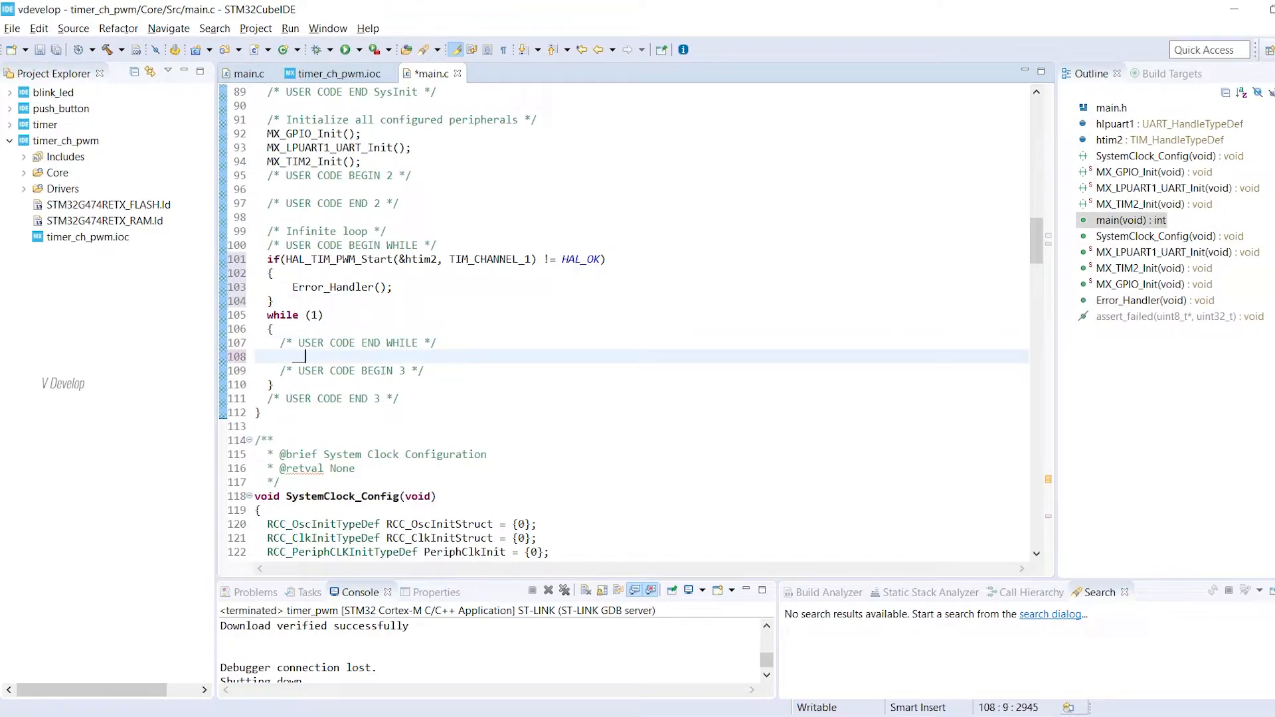
- Begin __HAL_TIM_SET_COMPARE(&htim2,TIM_CHANNEL_1, in the loop and compute ARR*0.5 in Excel
text(__HAL_SET)
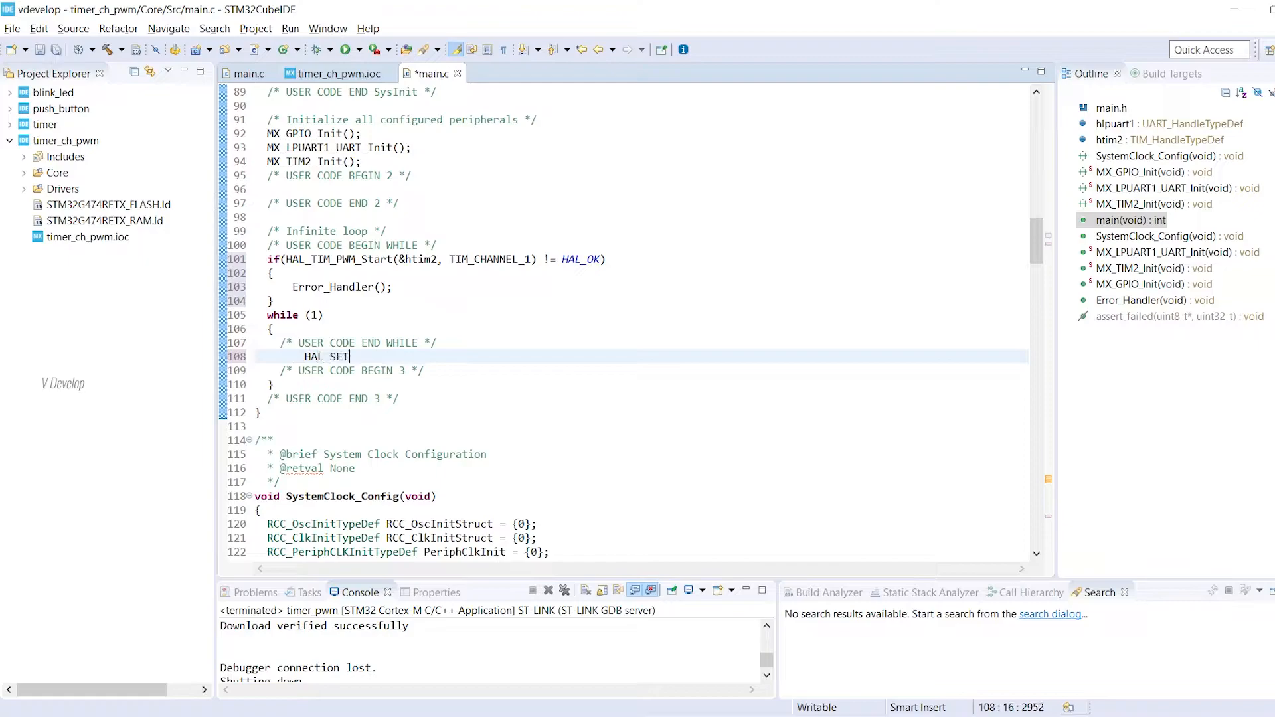
text(_COMPARE(&)
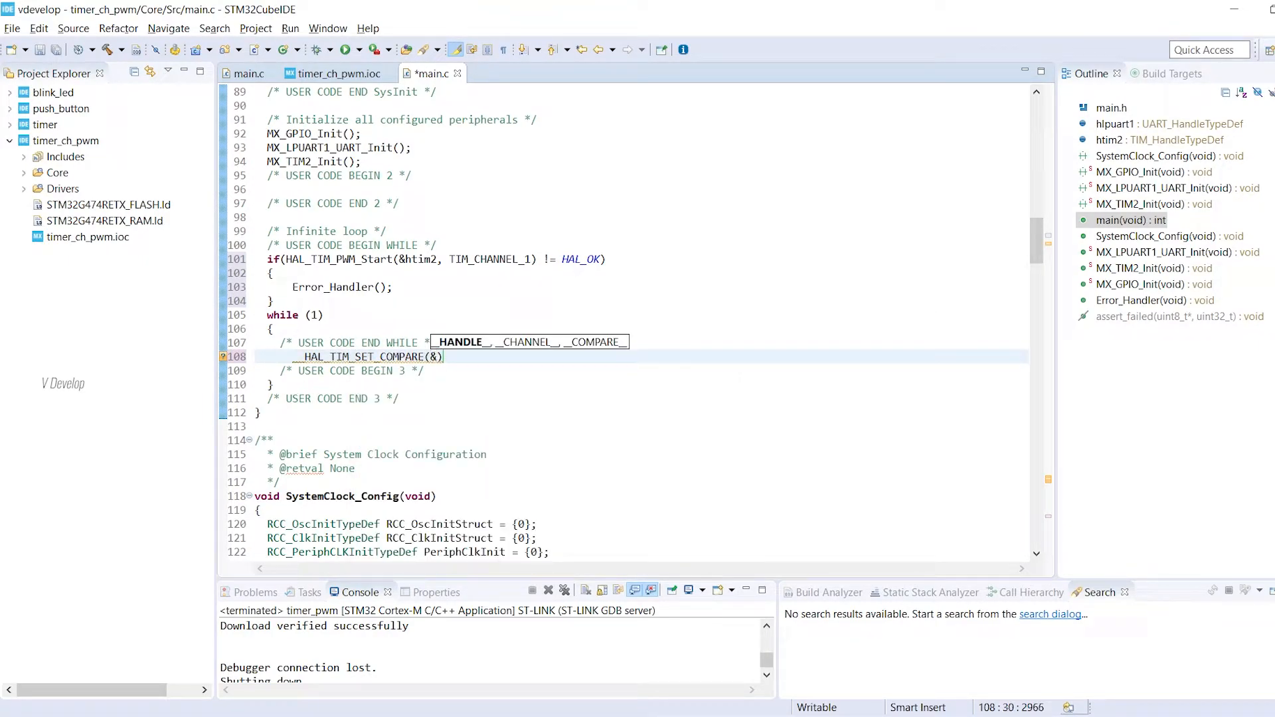
text(&htim2,TIM_C)
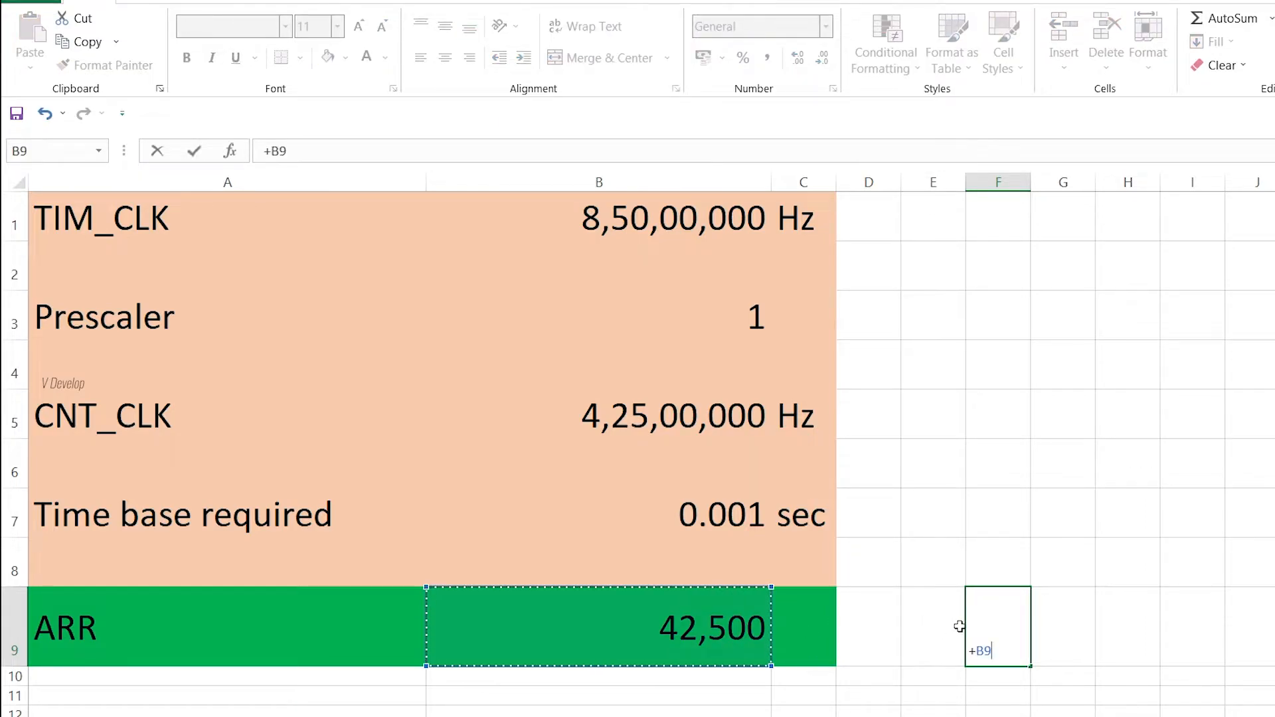
text(*.5)
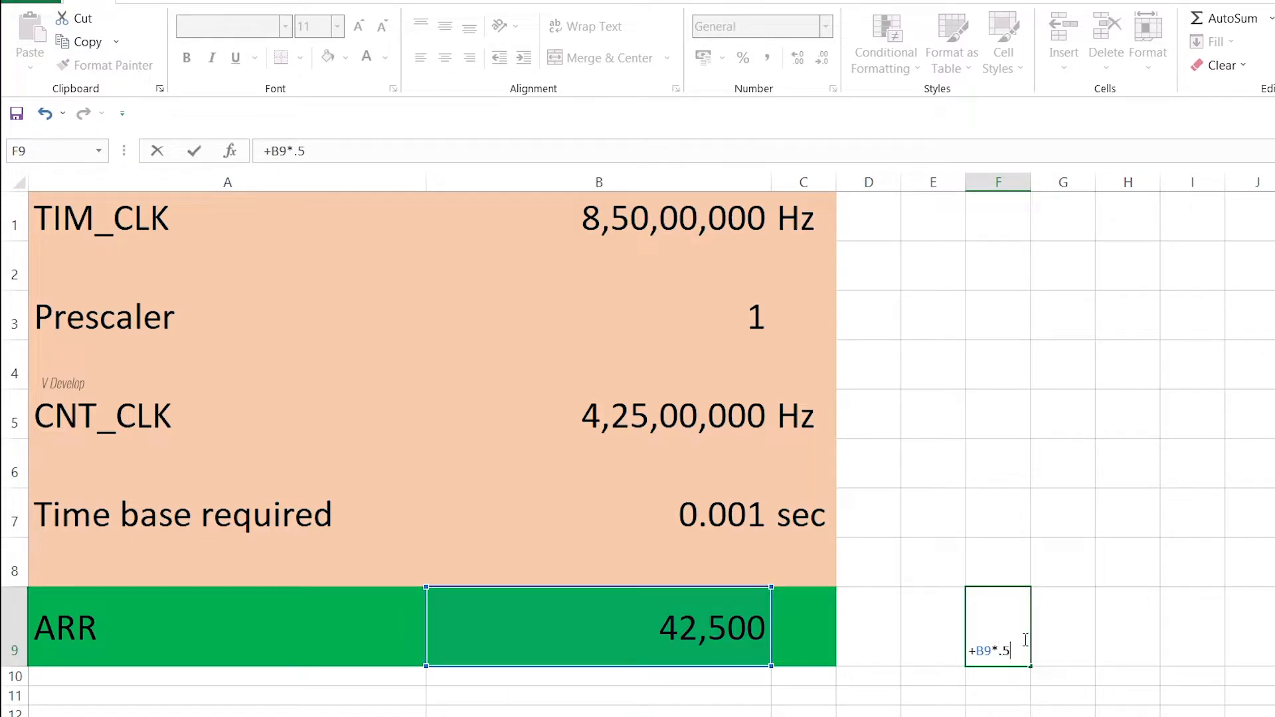
key(Enter)
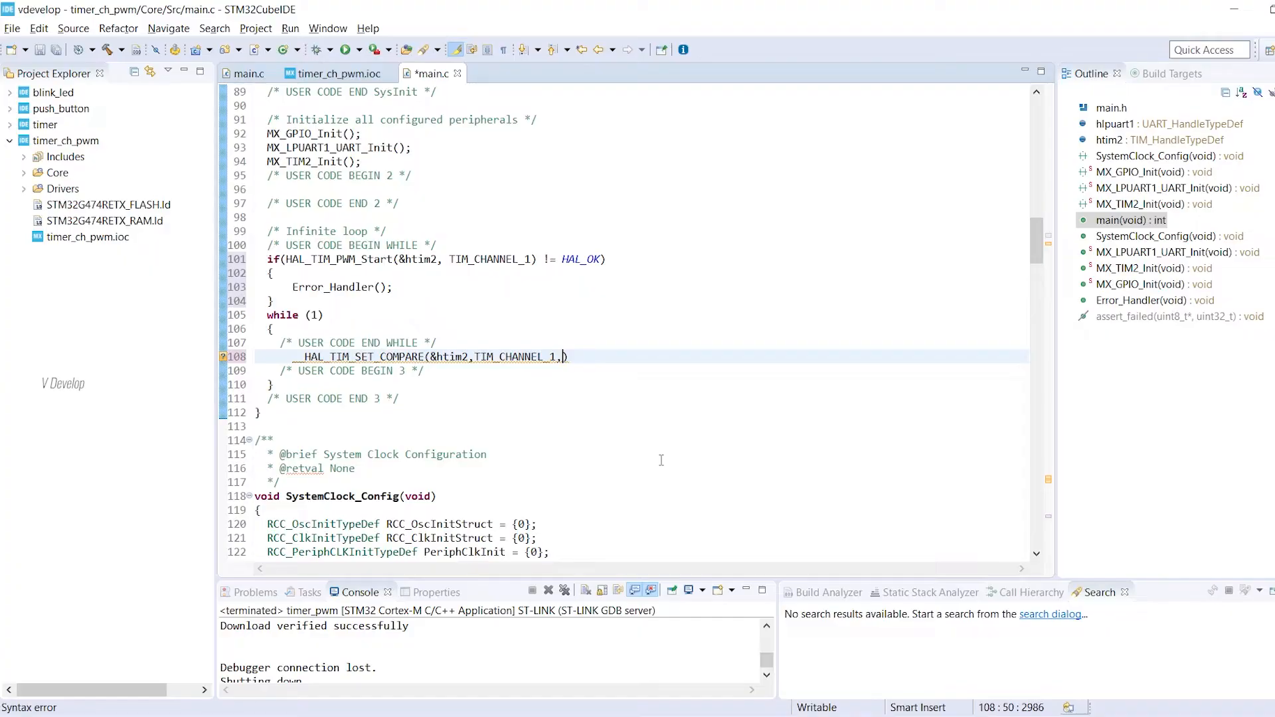
- Set the TIM2 channel 1 compare value to 21250
text(21250)
text(HAL_Delay(1);)
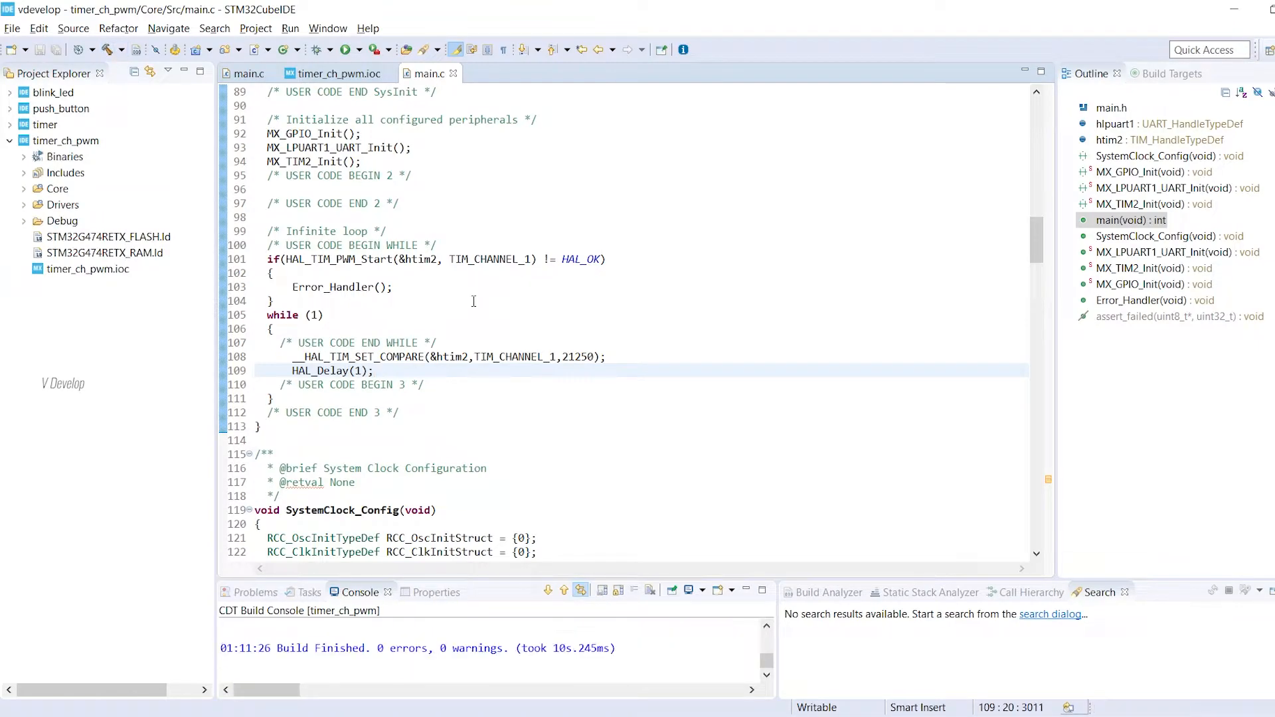
- Confirm the 0 errors build and launch the timer_ch_pwm debug configuration
drag(377, 648, 538, 648)
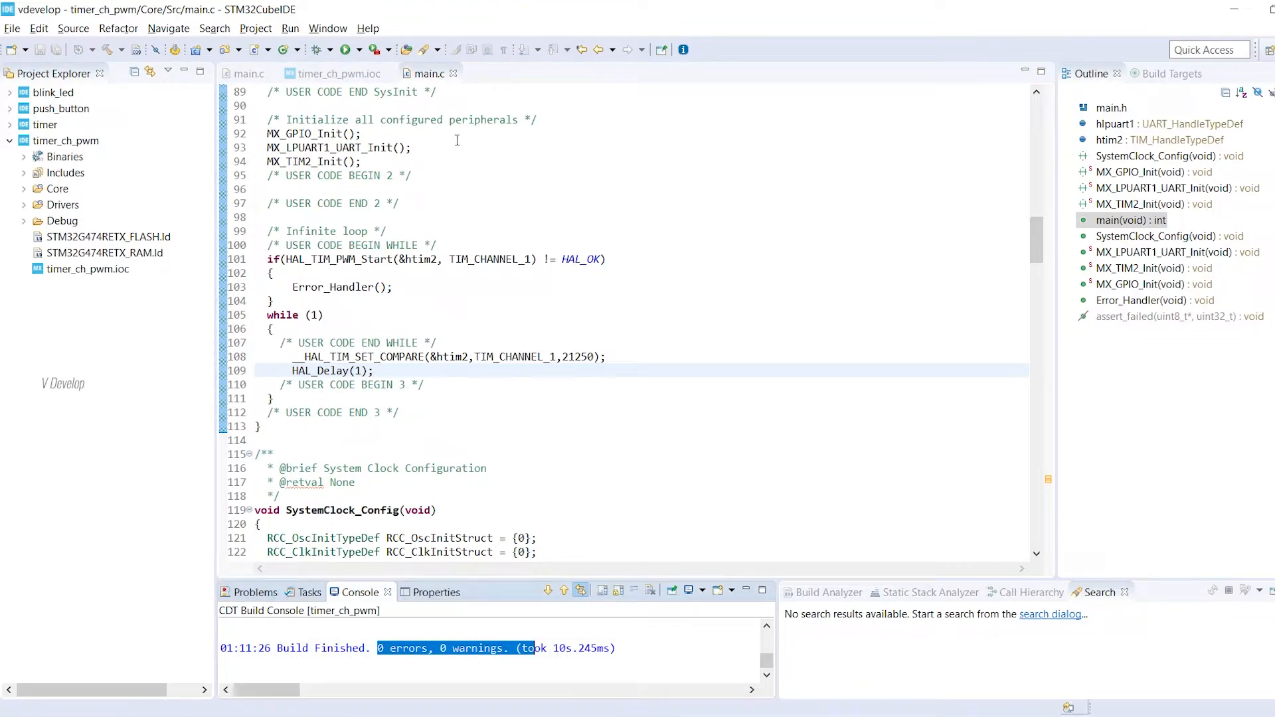
click(328, 51)
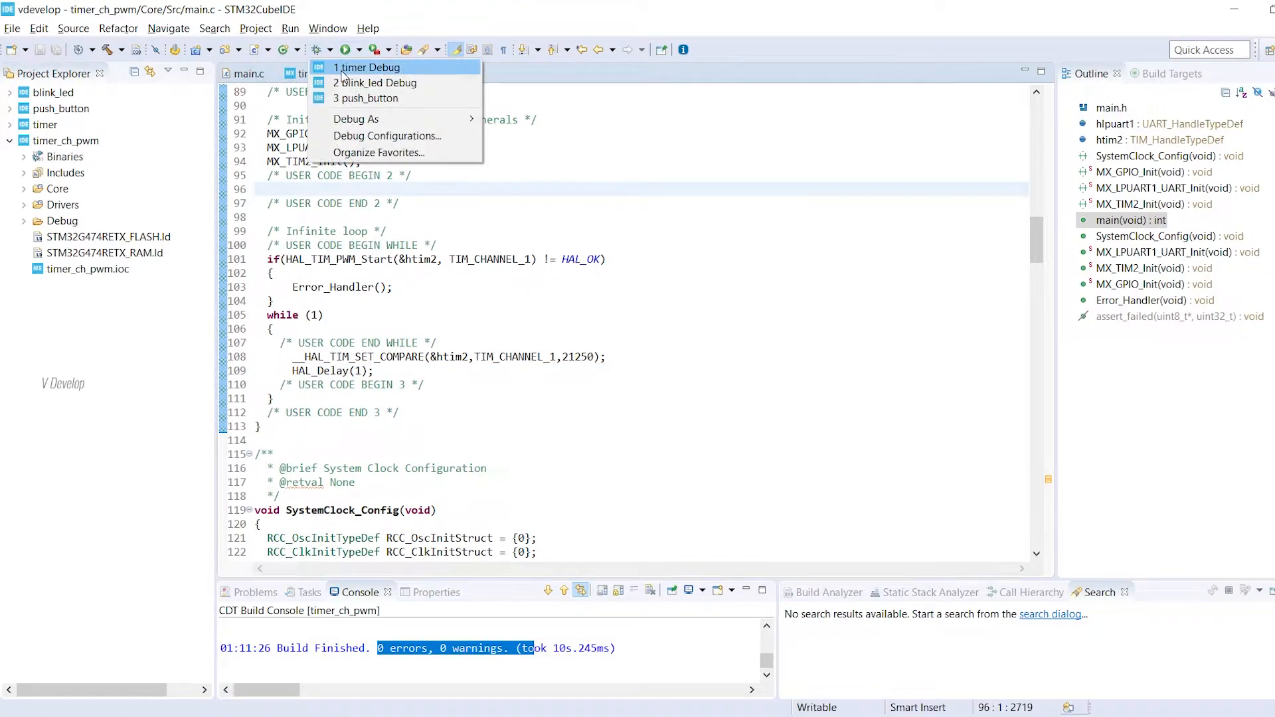
right_click(59, 141)
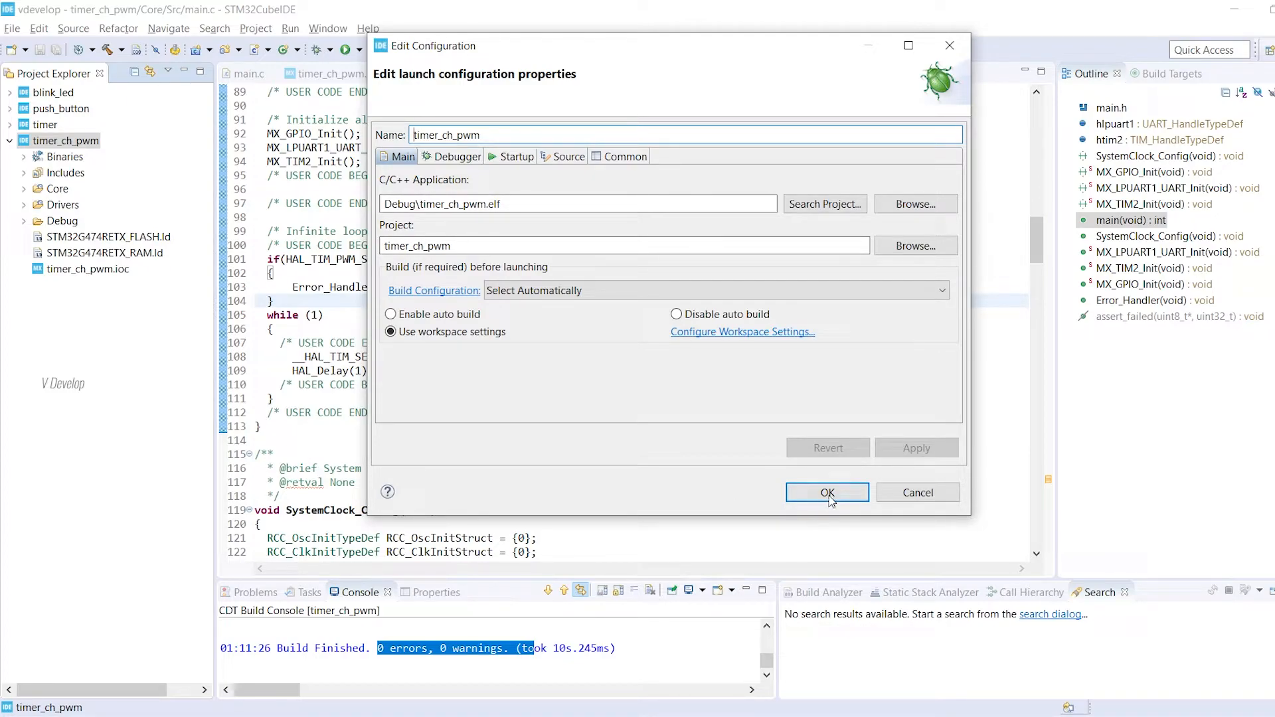
click(827, 492)
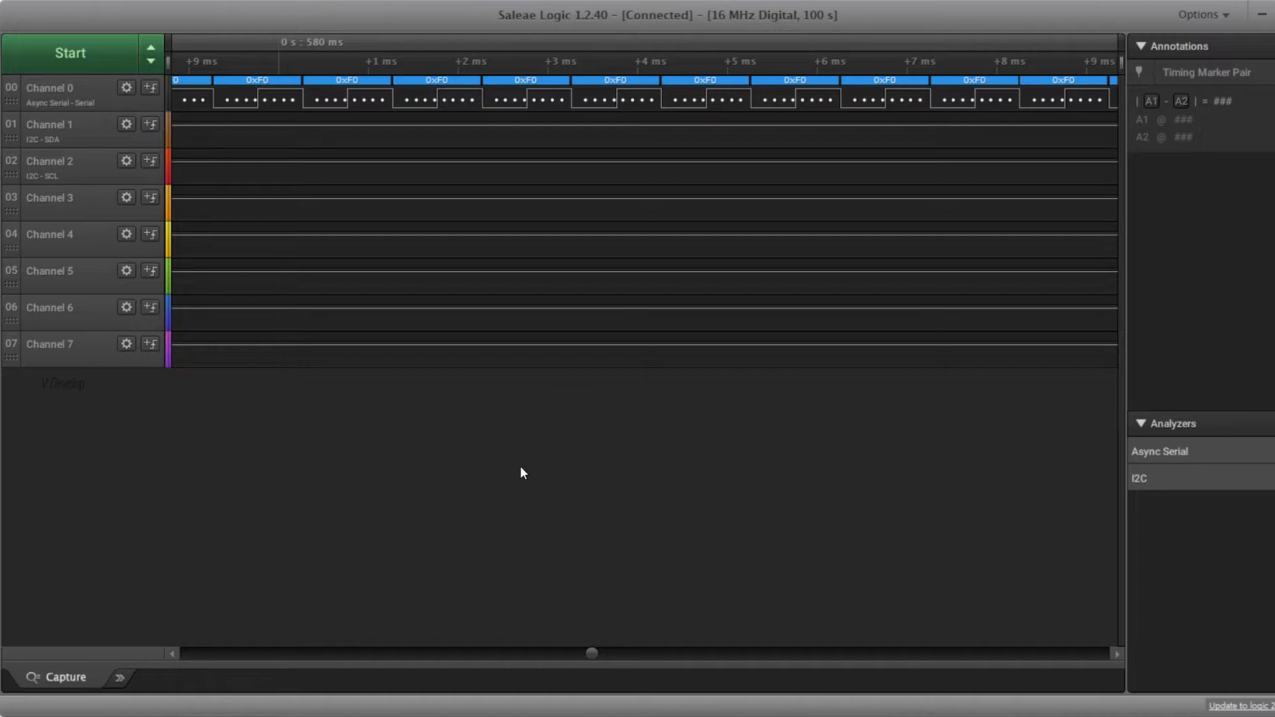
mouse_move(381, 363)
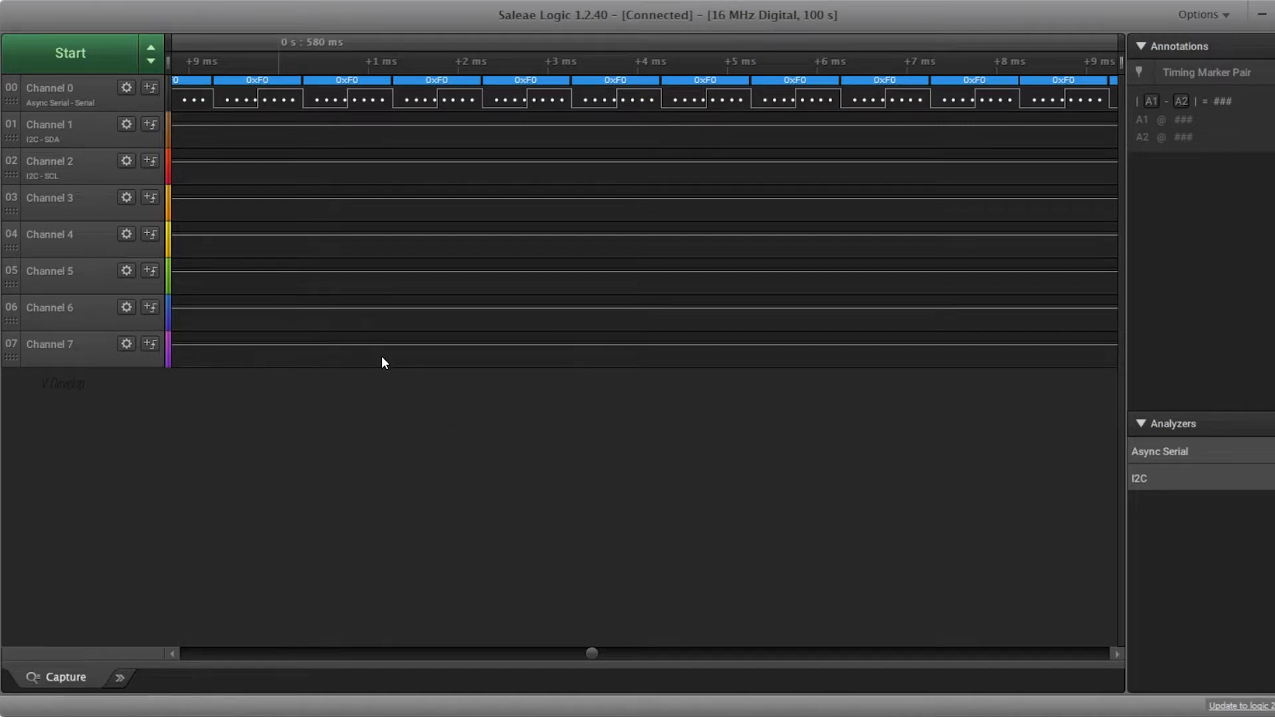